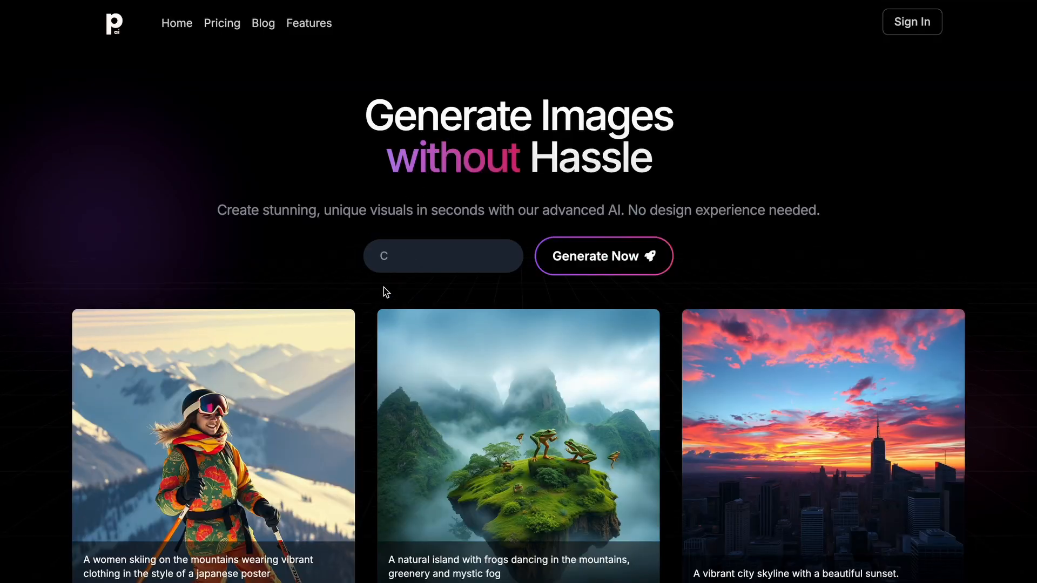
Draft a 'Cyberpunk city at ni' prompt and browse down the page.
text(Cyberpunk city at night)
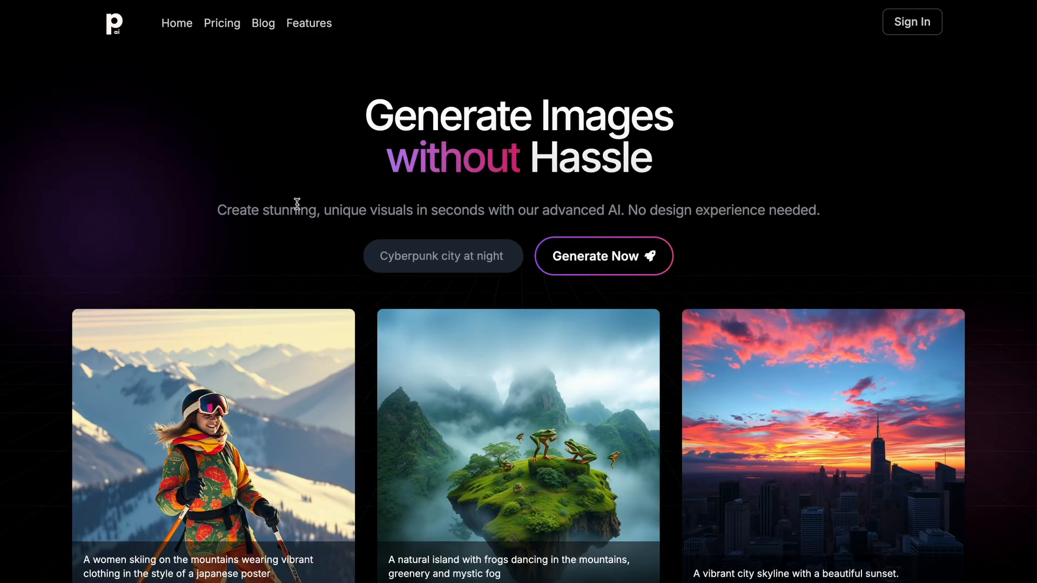
mouse_move(87, 340)
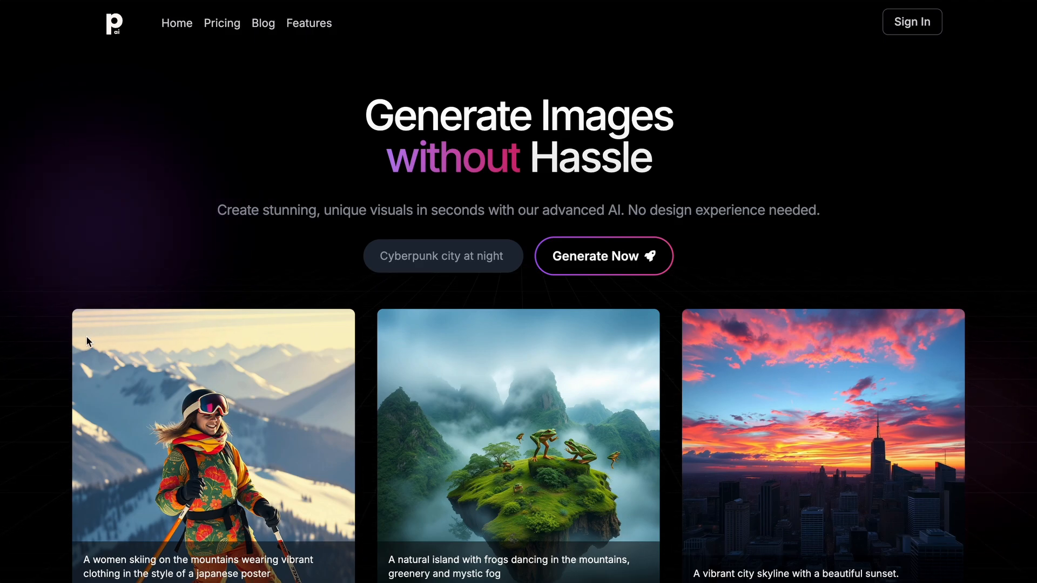
scroll(down, 3)
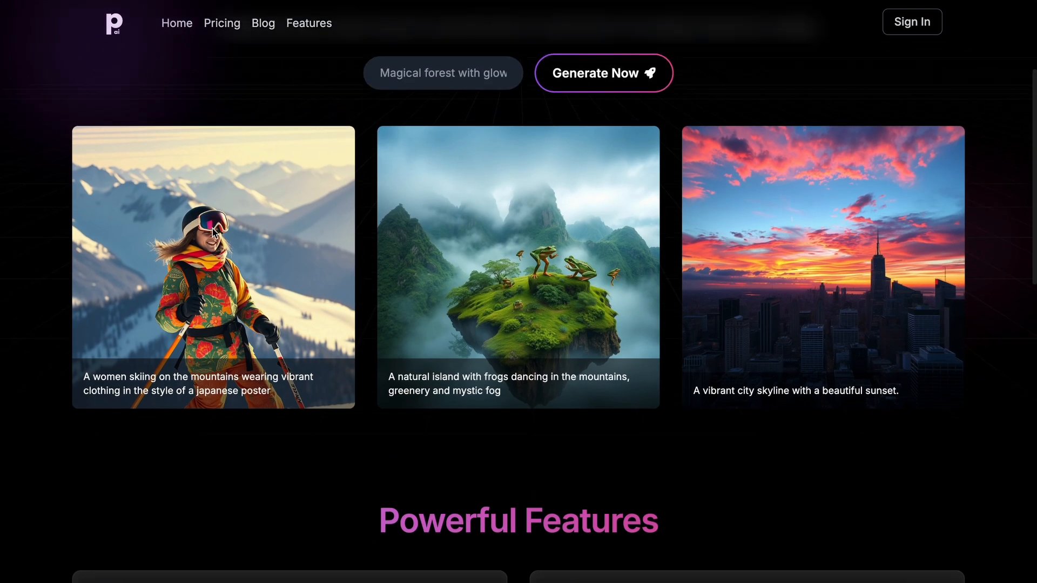
scroll(down, 3)
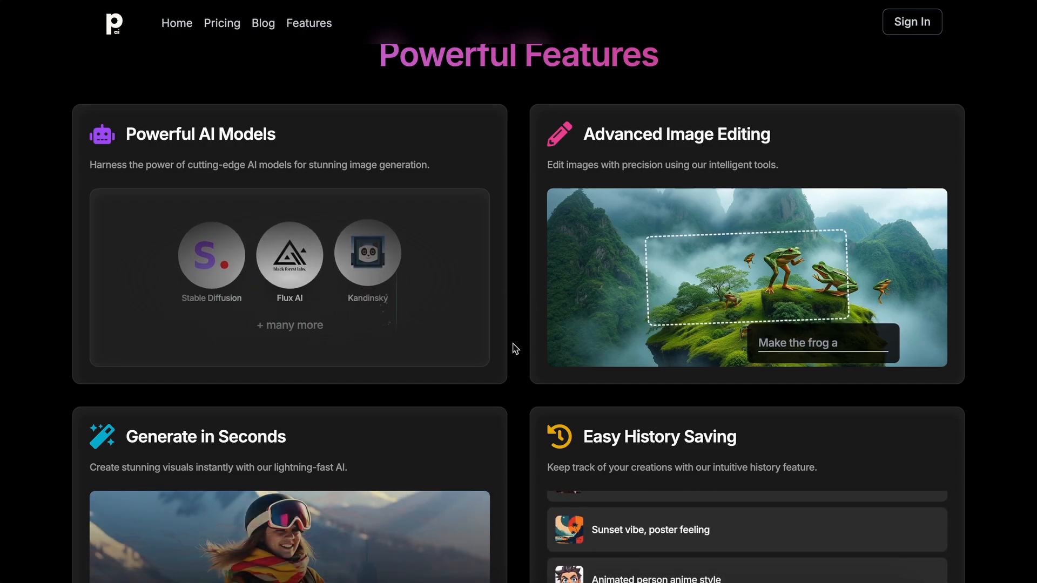
scroll(down, 3)
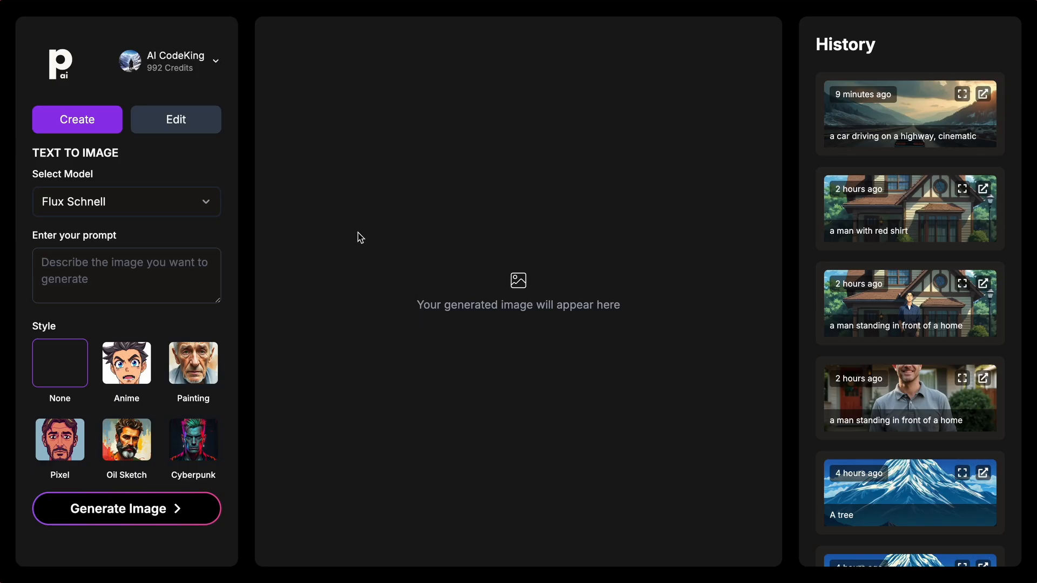
mouse_move(238, 205)
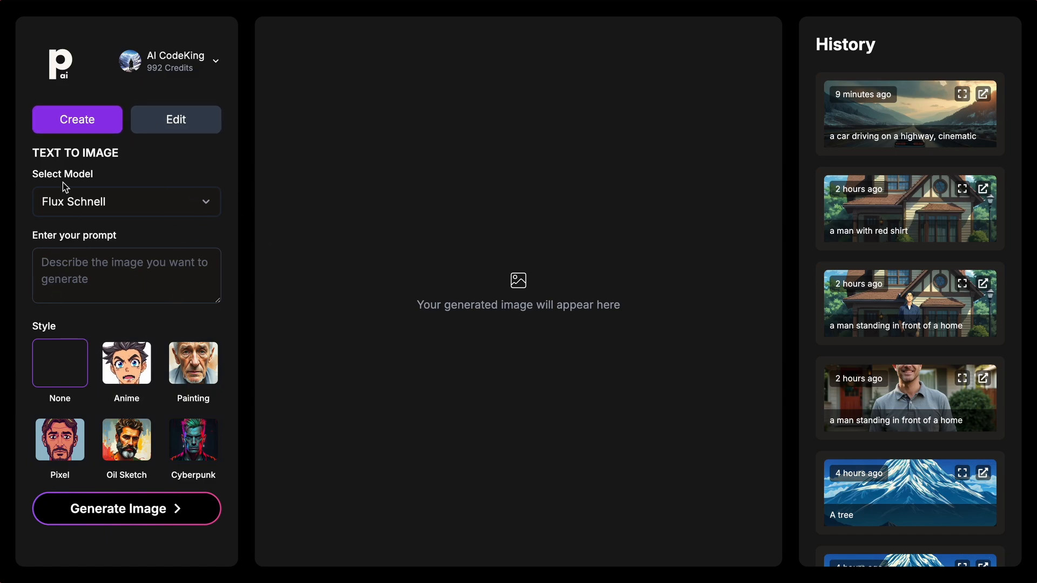
Check the model list, keep Flux Schnell for now, and return to the prompt field.
click(125, 202)
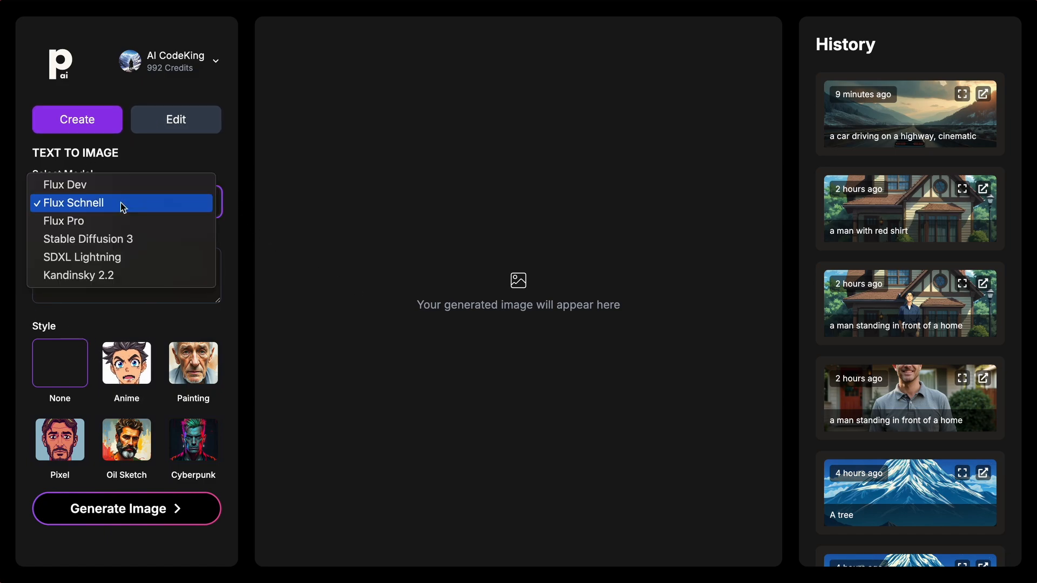
click(121, 203)
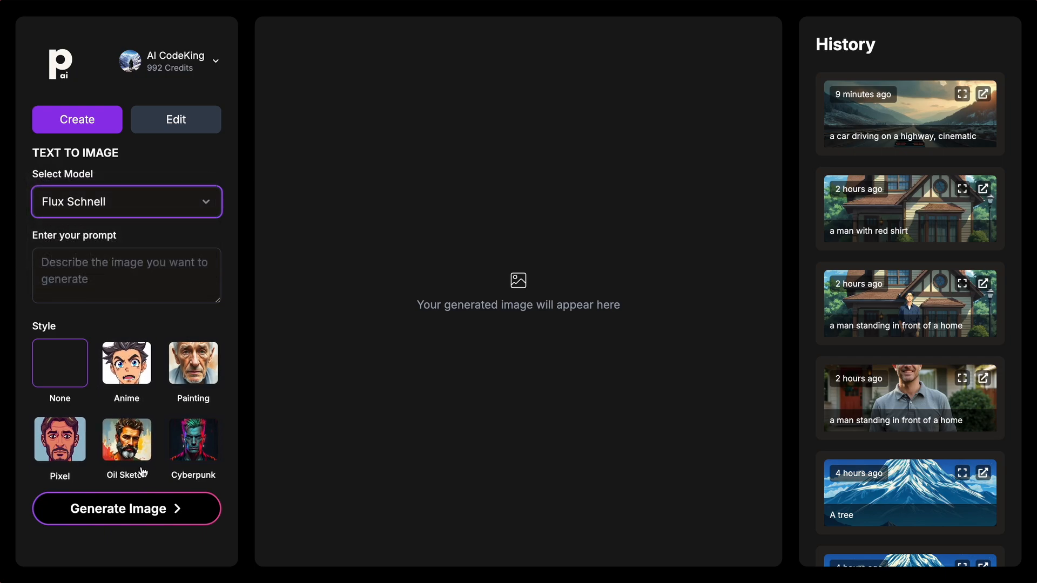
click(127, 275)
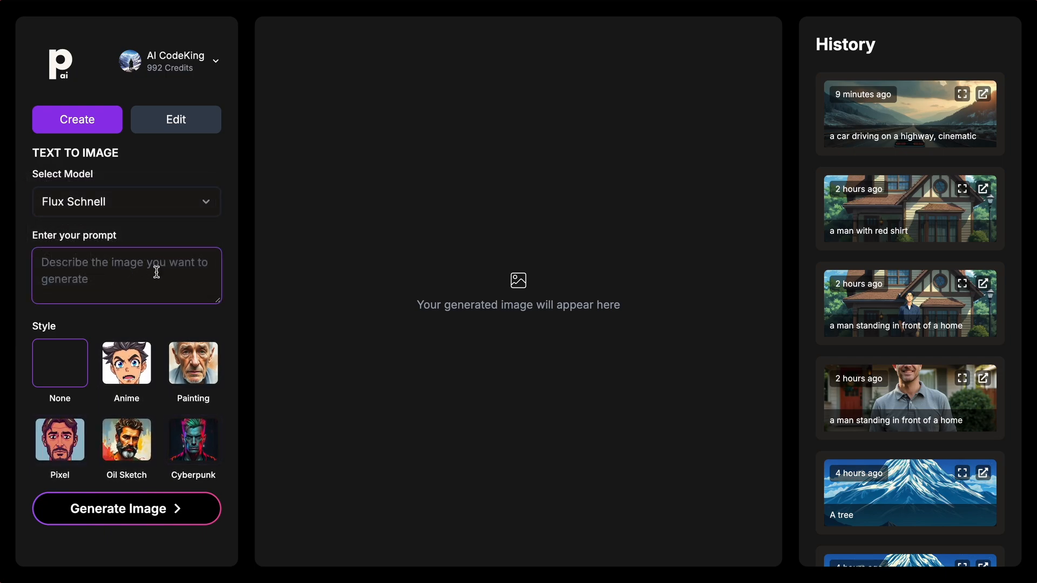
click(518, 398)
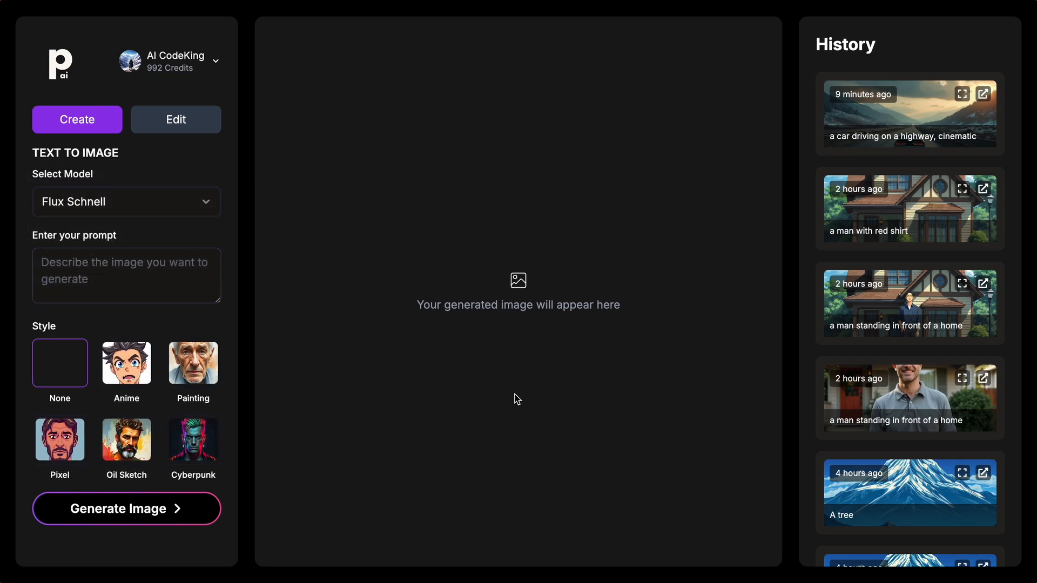
mouse_move(458, 375)
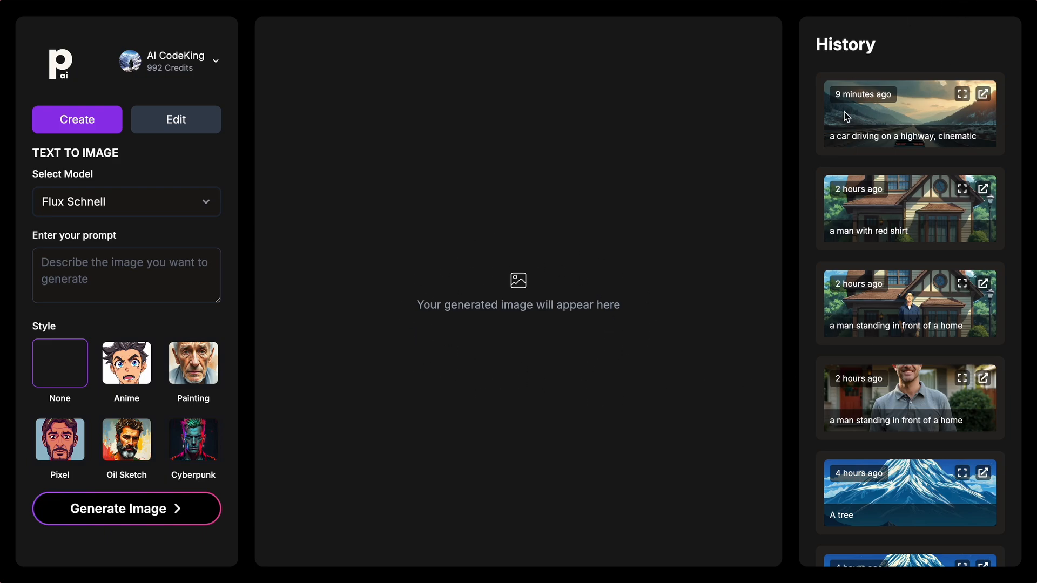
mouse_move(875, 243)
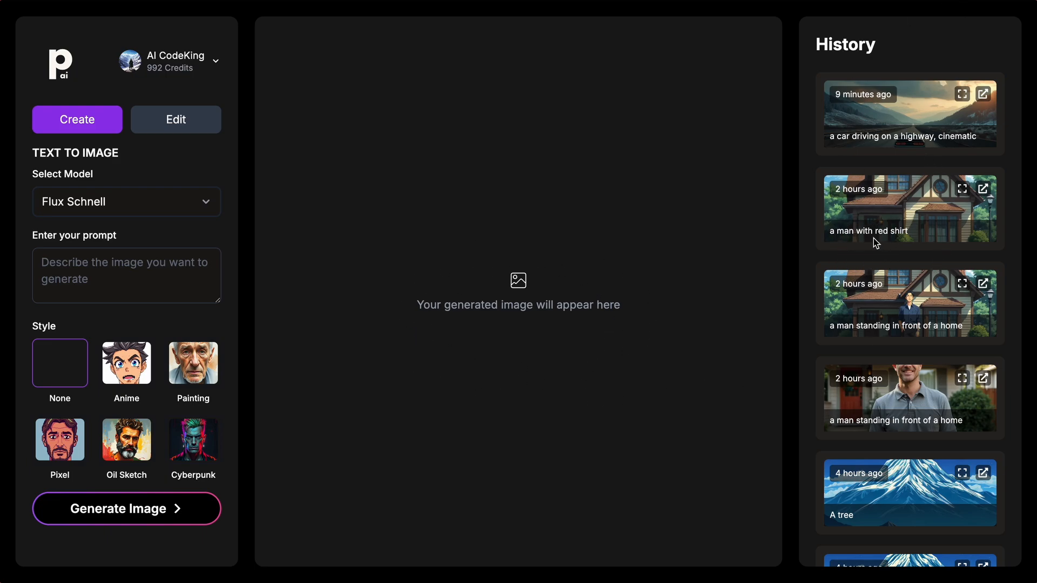
mouse_move(855, 251)
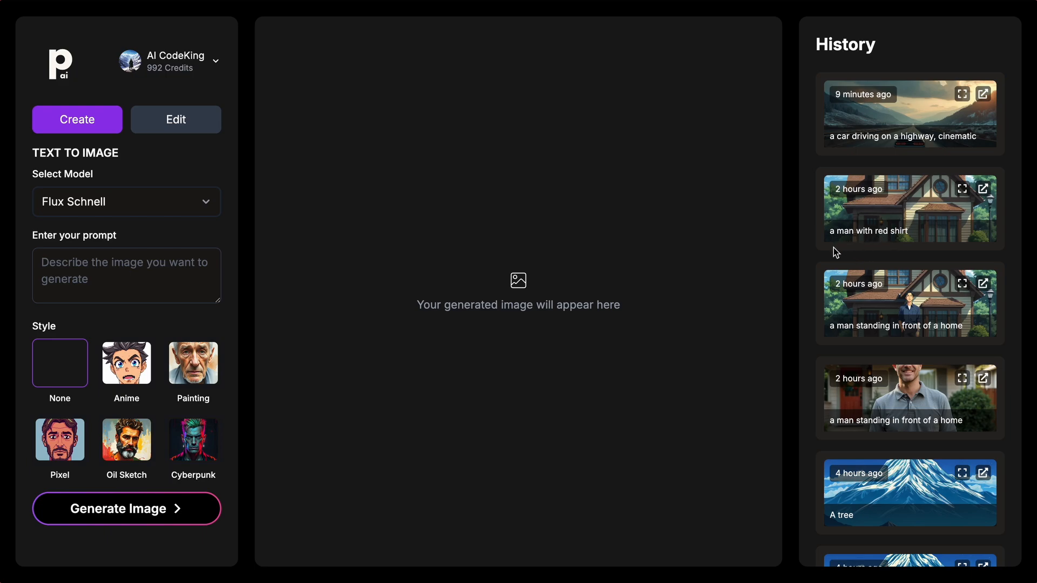
mouse_move(727, 323)
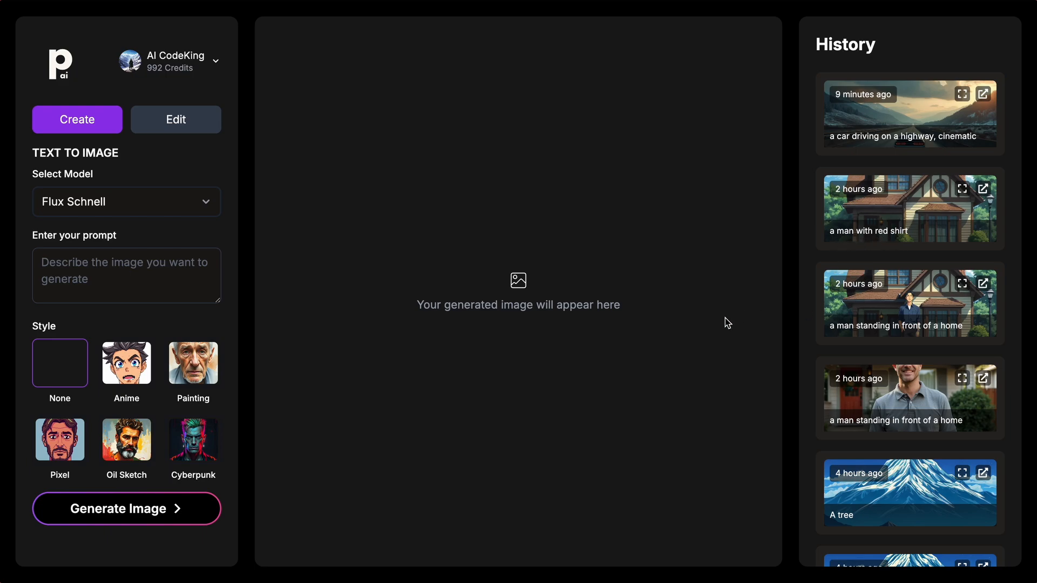
mouse_move(285, 233)
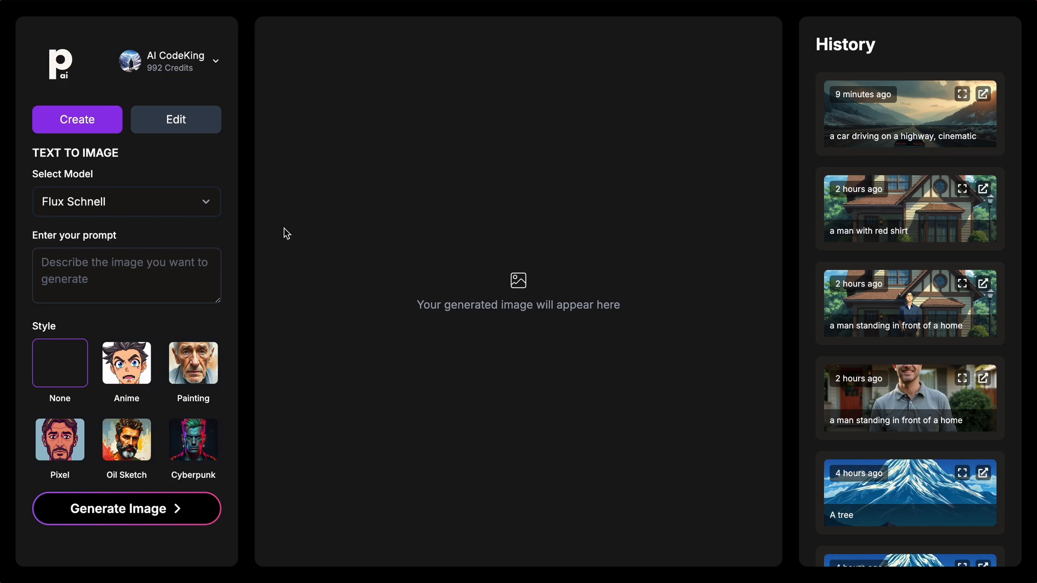
mouse_move(157, 215)
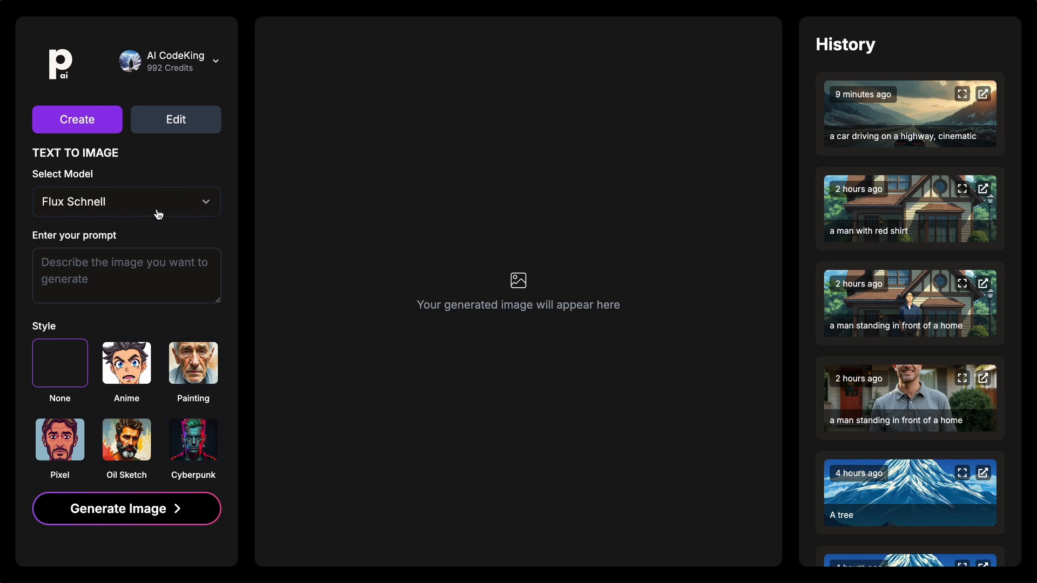
Choose Flux Pro from the Select Model dropdown.
click(125, 202)
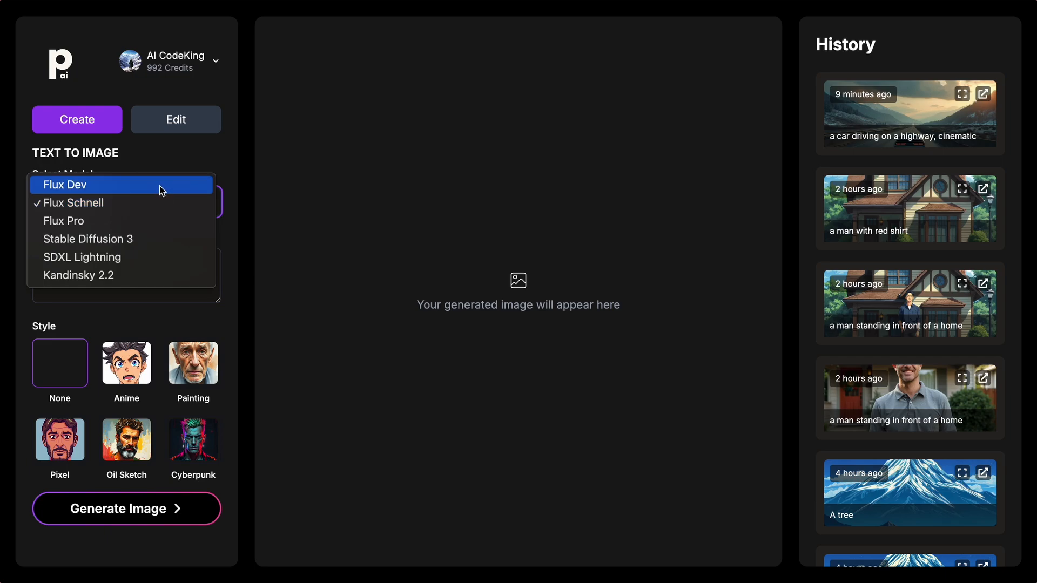
mouse_move(106, 197)
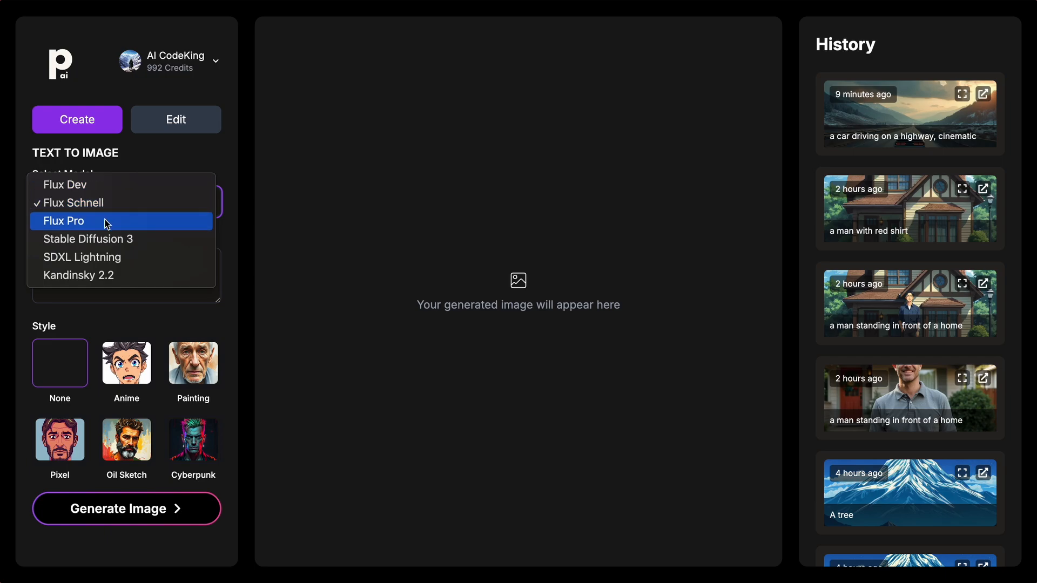
mouse_move(108, 238)
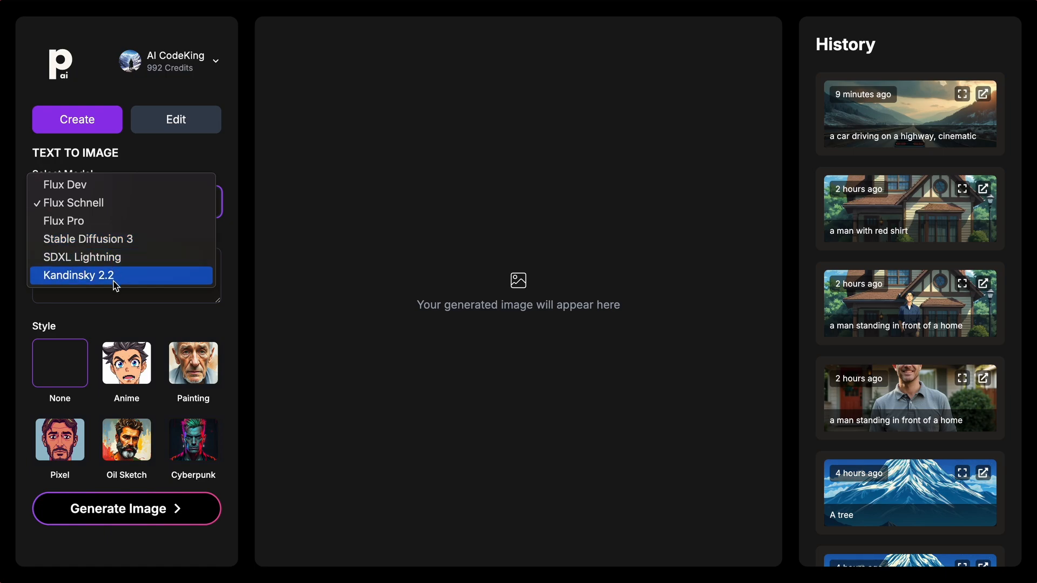
mouse_move(86, 185)
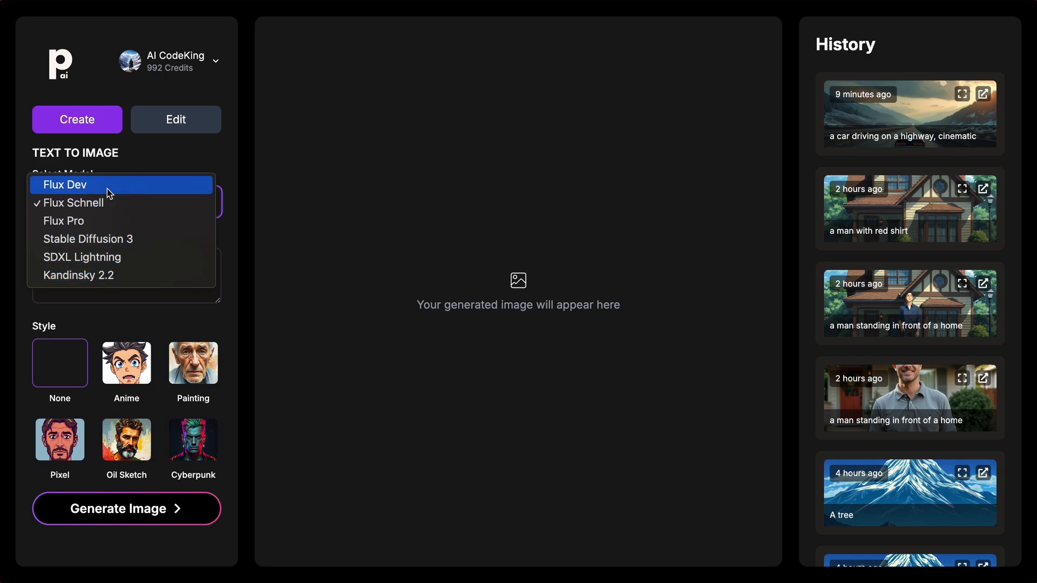
mouse_move(91, 220)
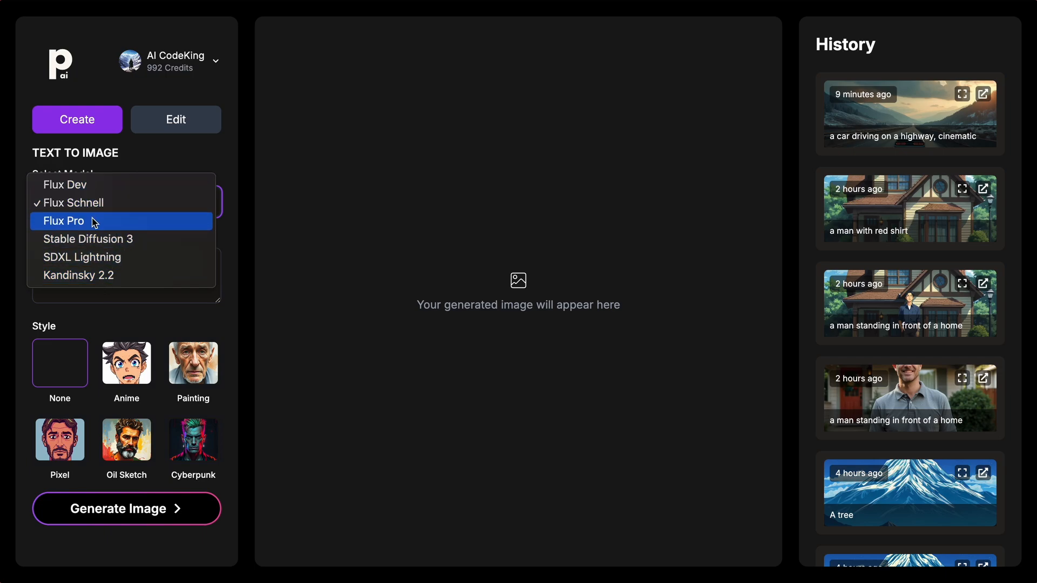
click(64, 221)
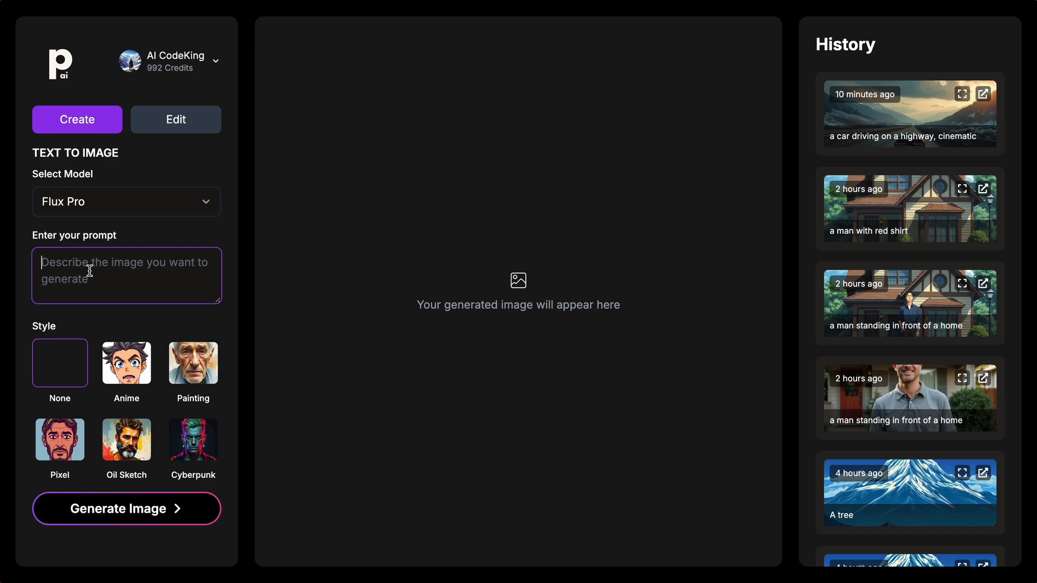
text(a car driving on a highway, cinematic)
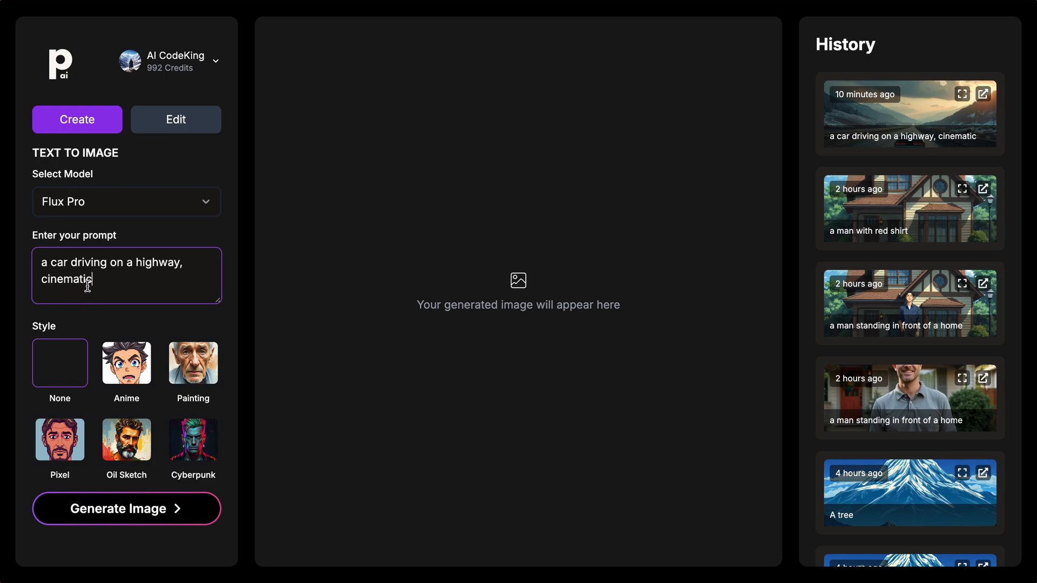
click(125, 363)
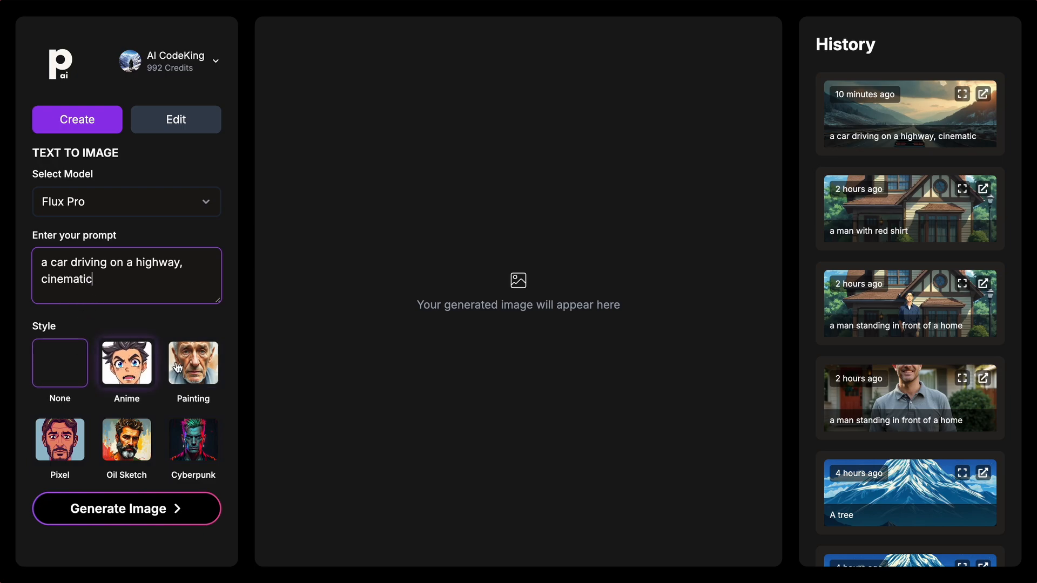
click(59, 363)
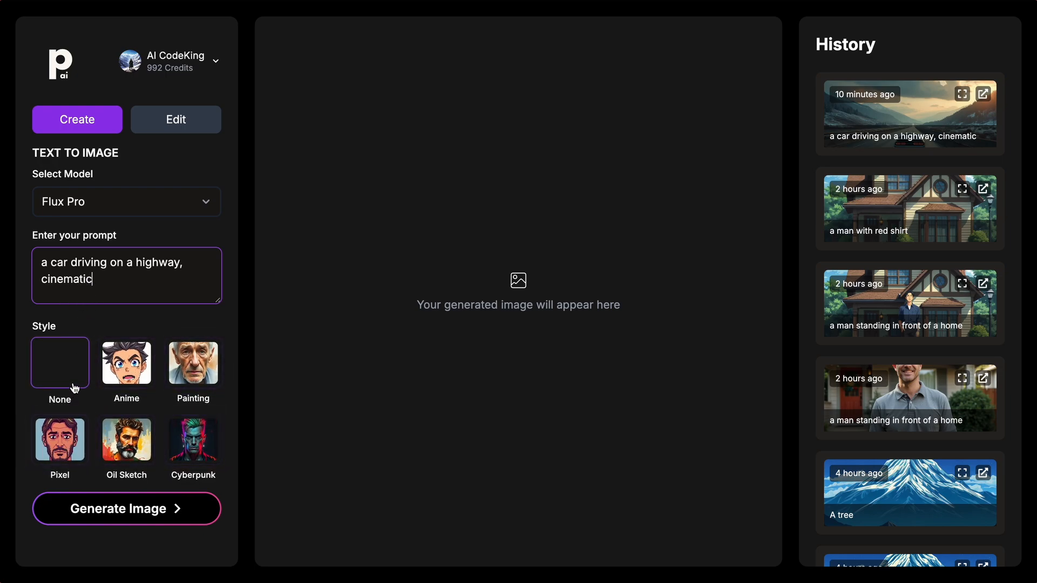
click(193, 363)
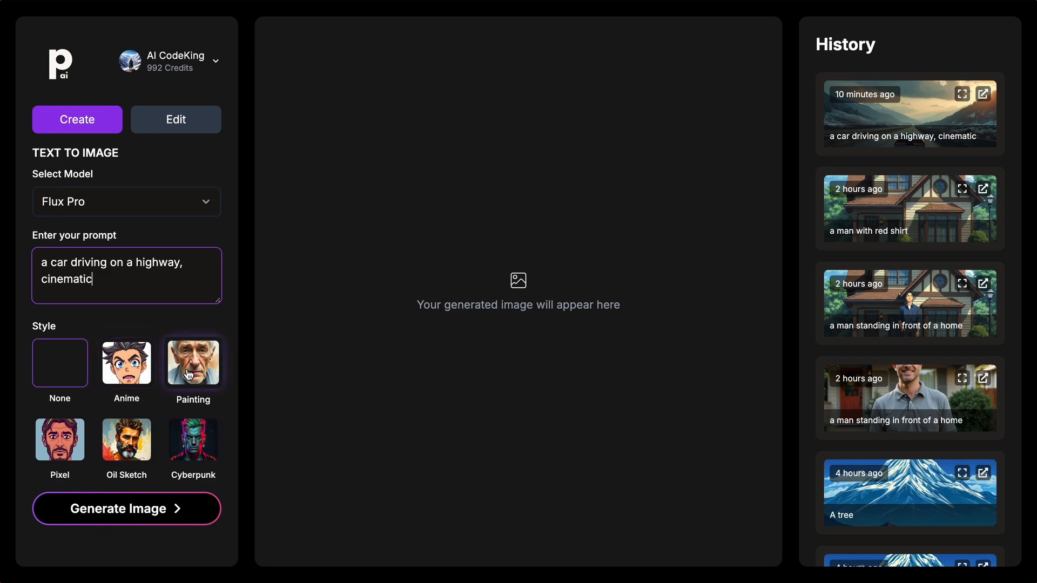
click(59, 436)
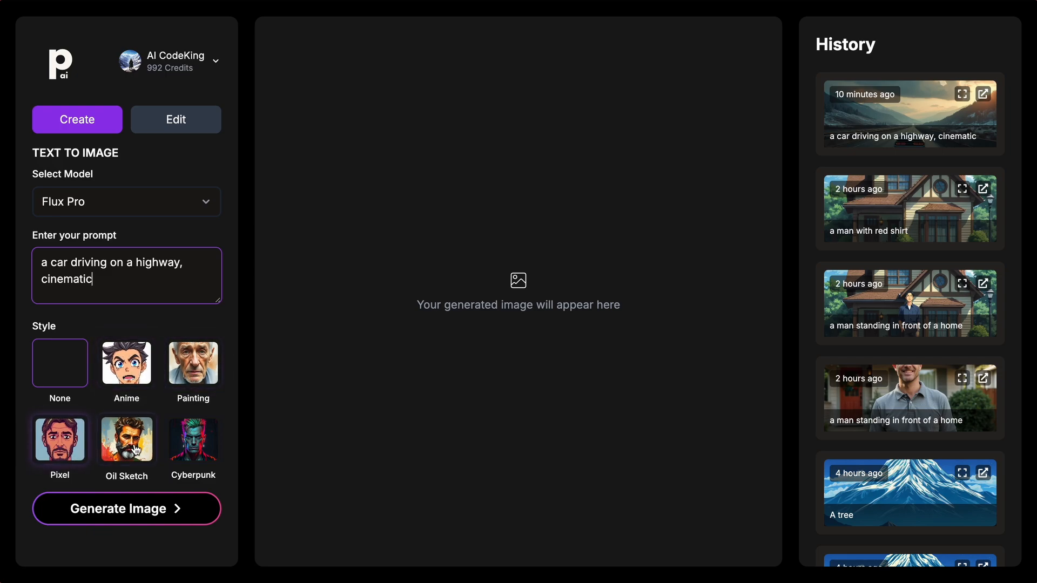
click(193, 440)
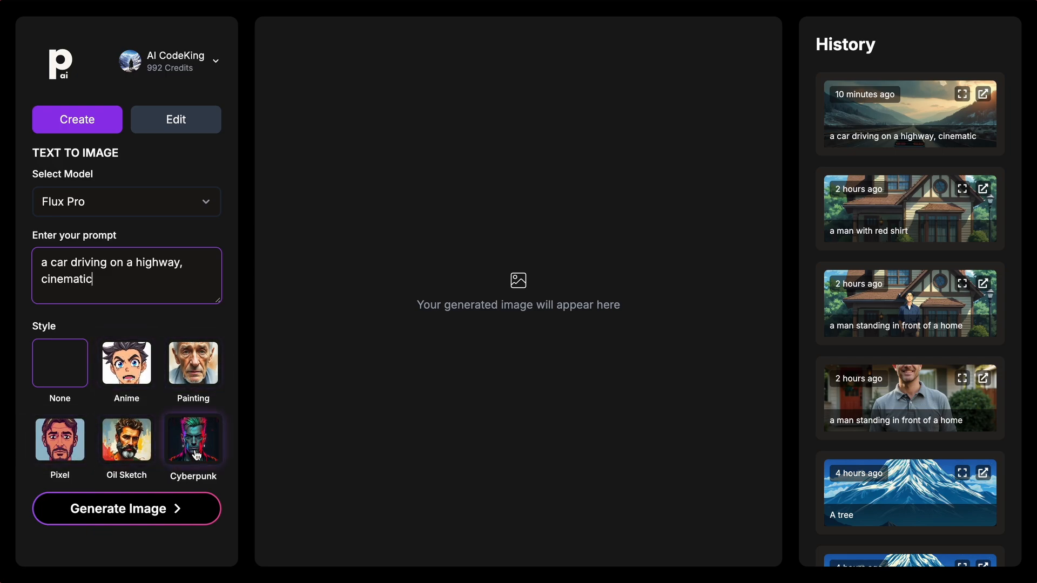
click(192, 440)
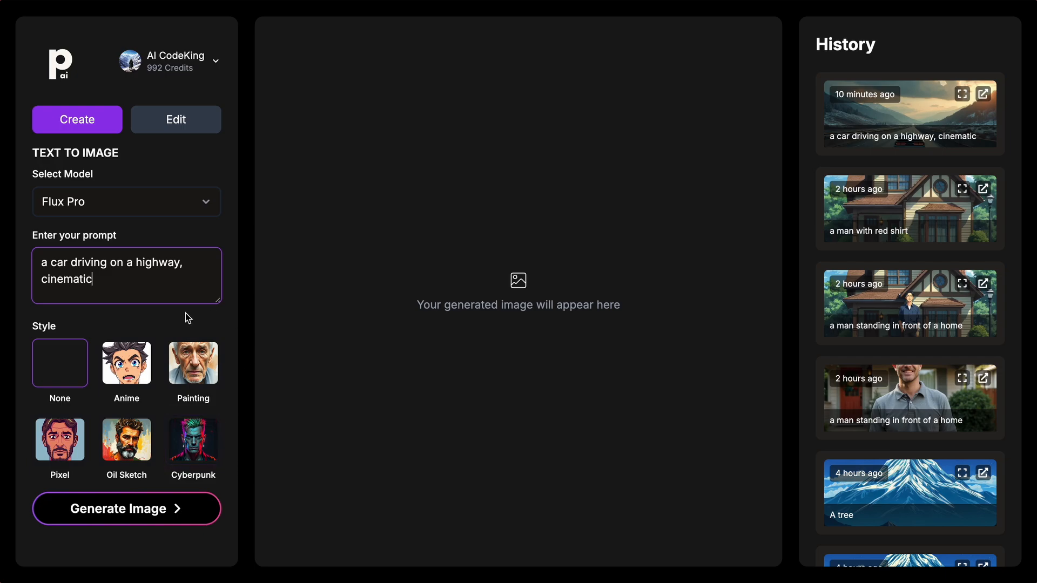
click(59, 364)
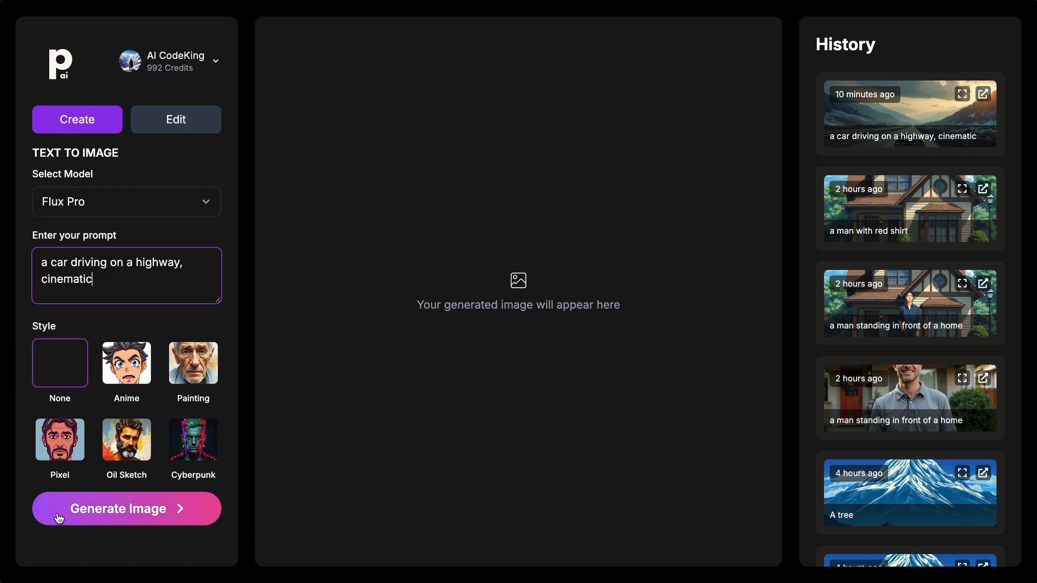
Generate the car-on-highway image with Flux Pro and no style, waiting for the result.
click(125, 508)
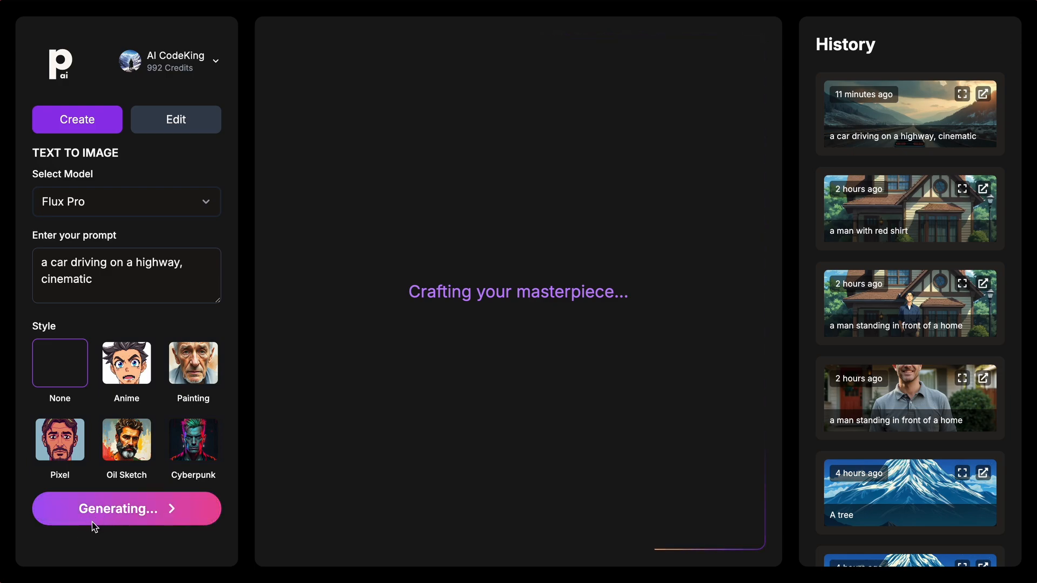
mouse_move(516, 395)
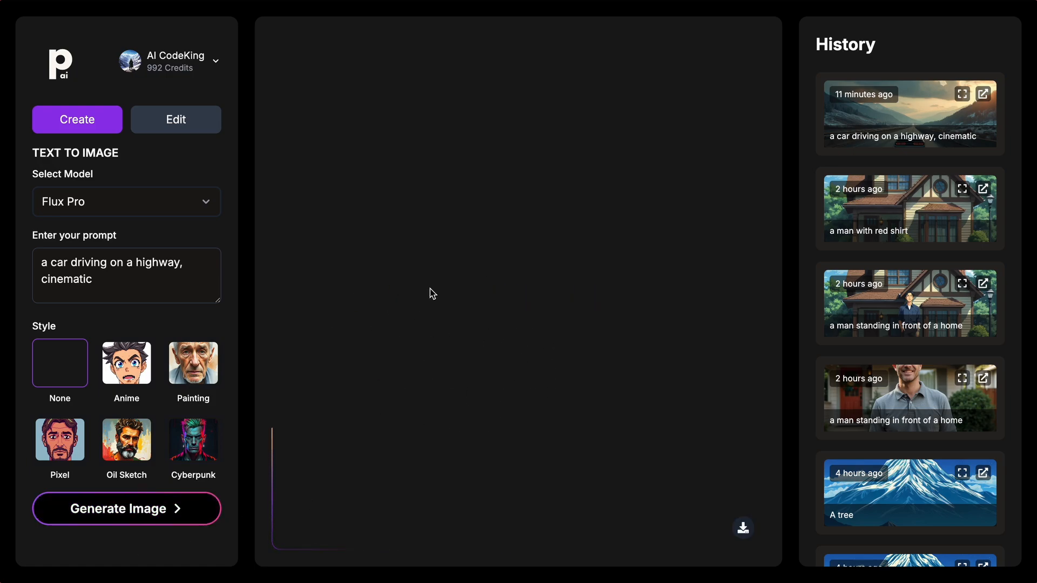
click(125, 509)
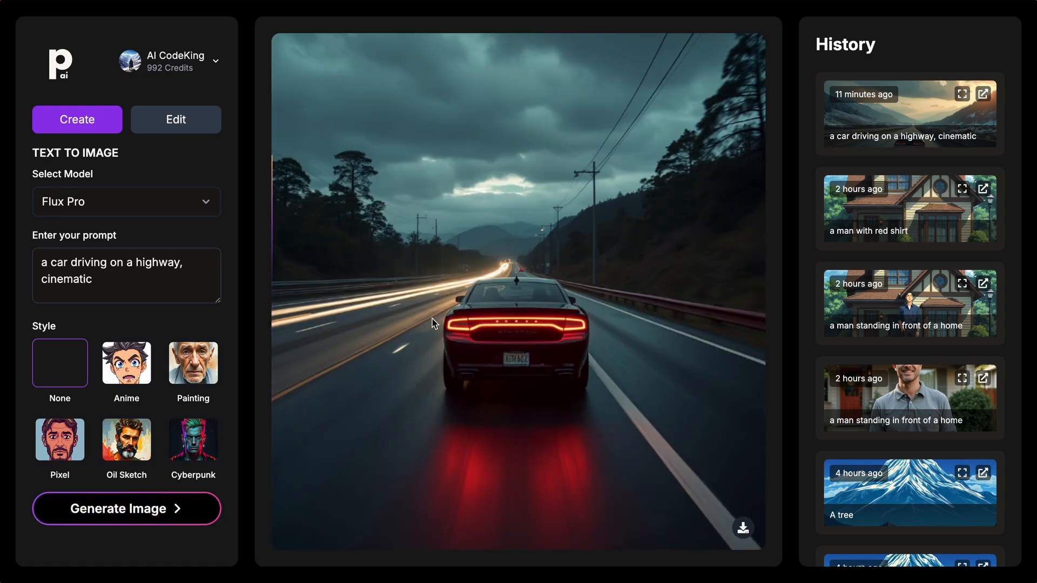
click(125, 509)
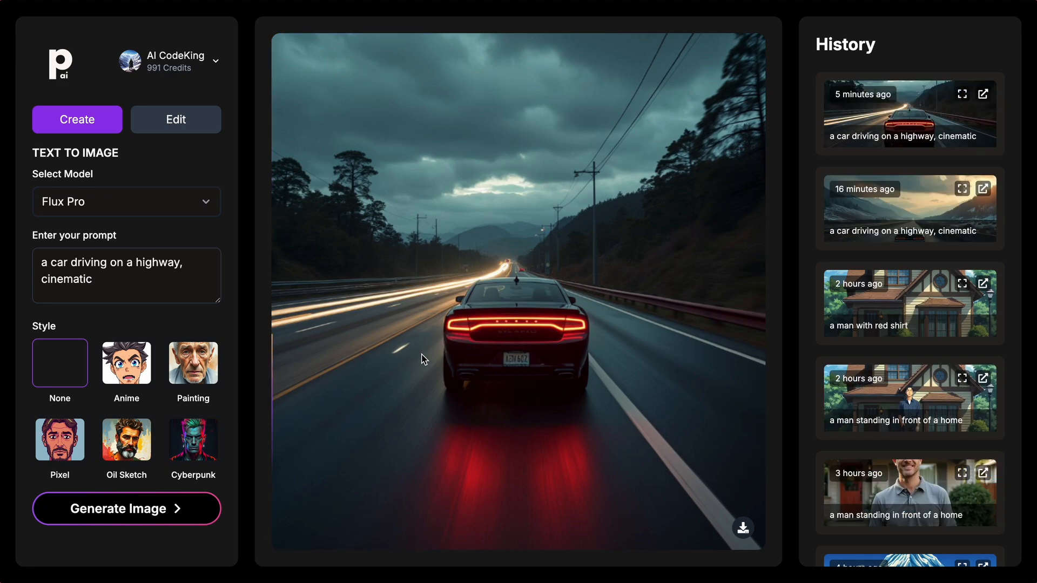
mouse_move(467, 351)
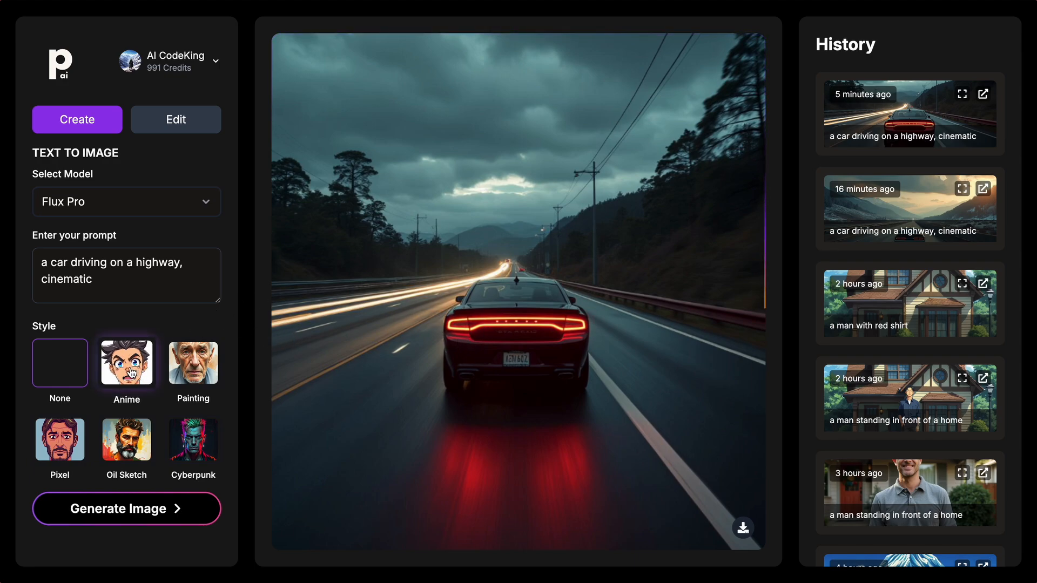
Apply the Anime style and generate the sunset highway car illustration.
click(126, 363)
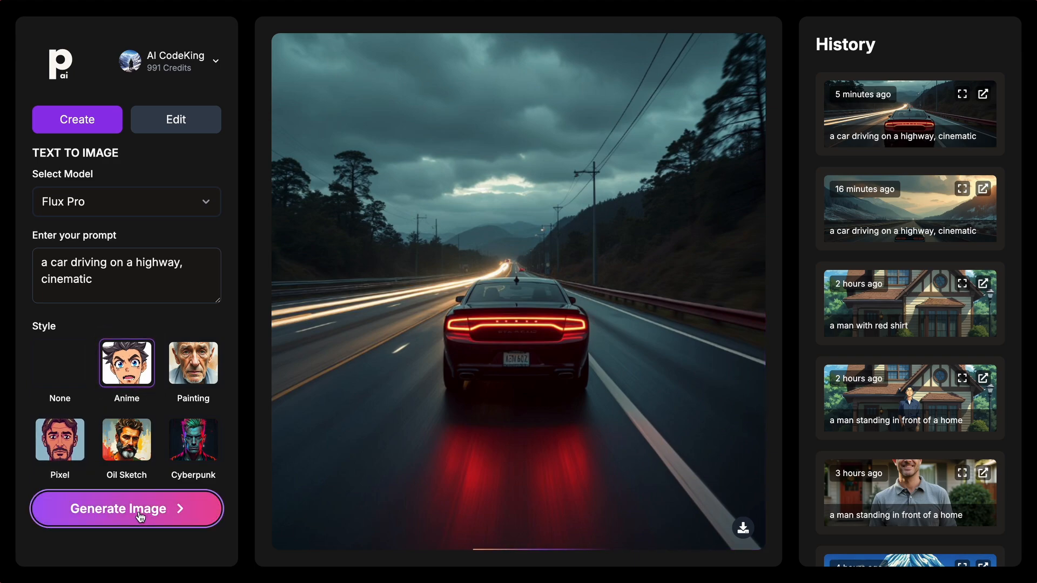
click(125, 508)
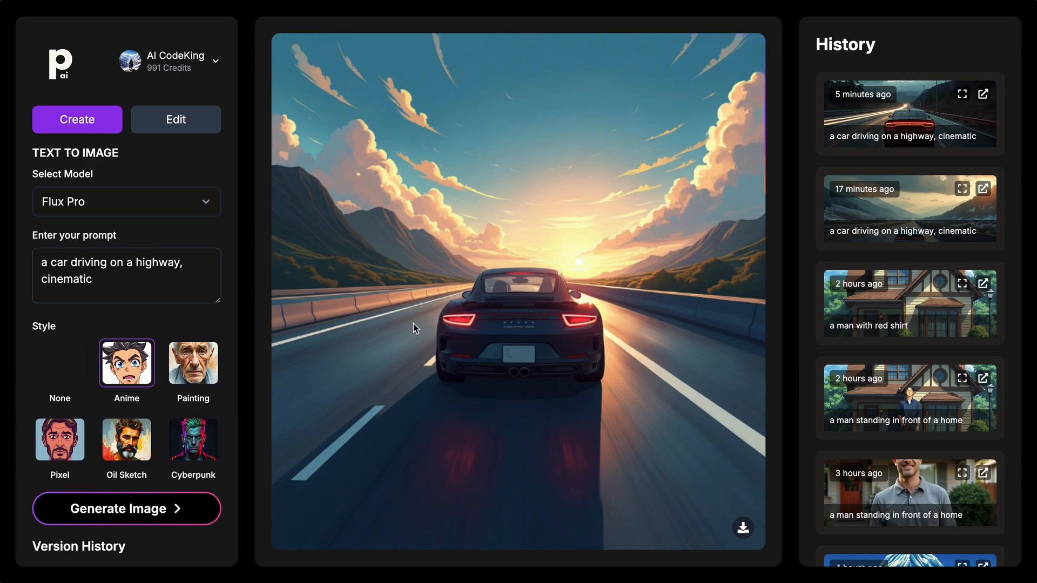
mouse_move(428, 317)
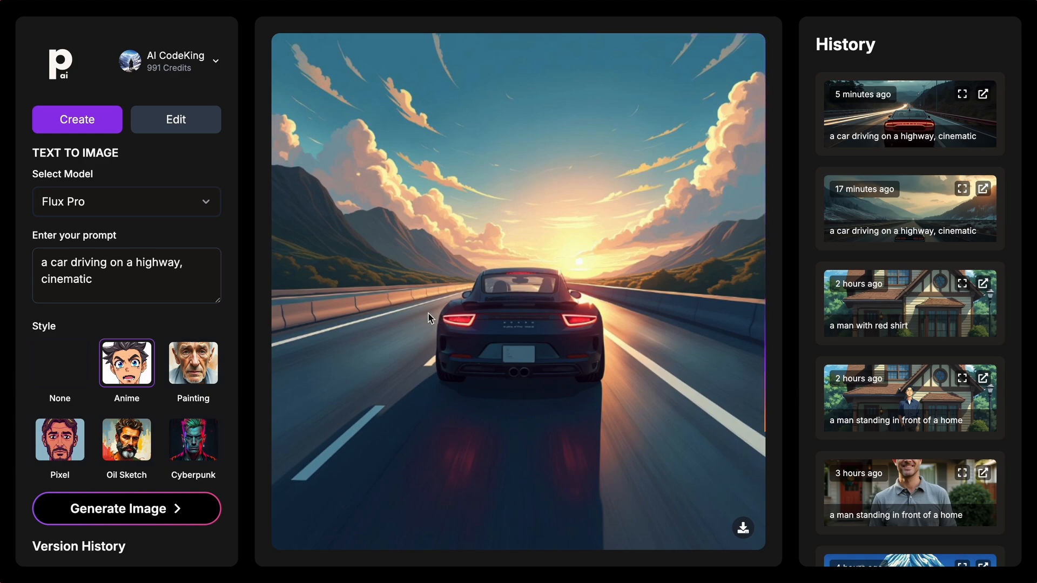
click(125, 508)
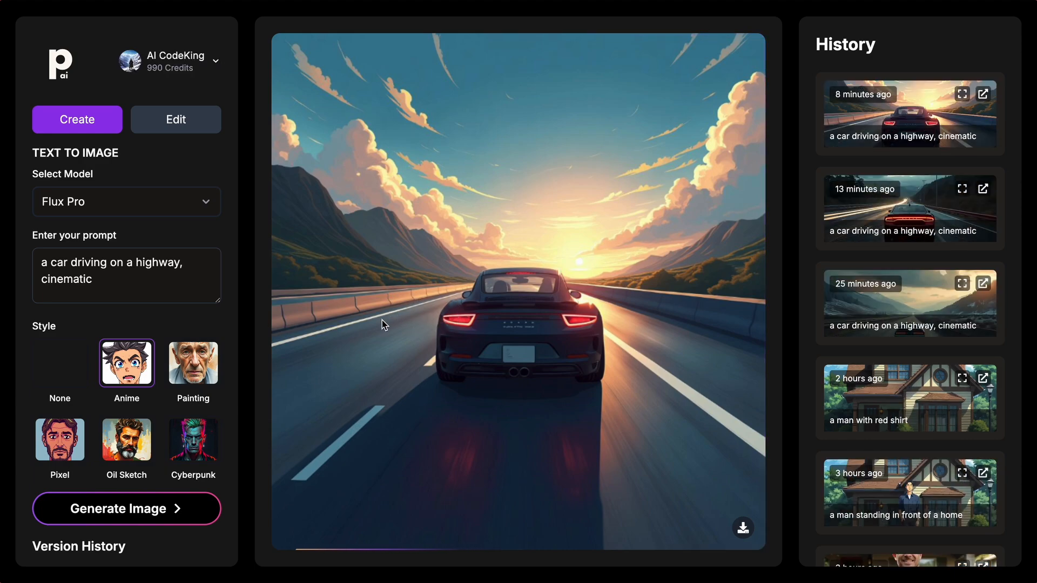
mouse_move(370, 354)
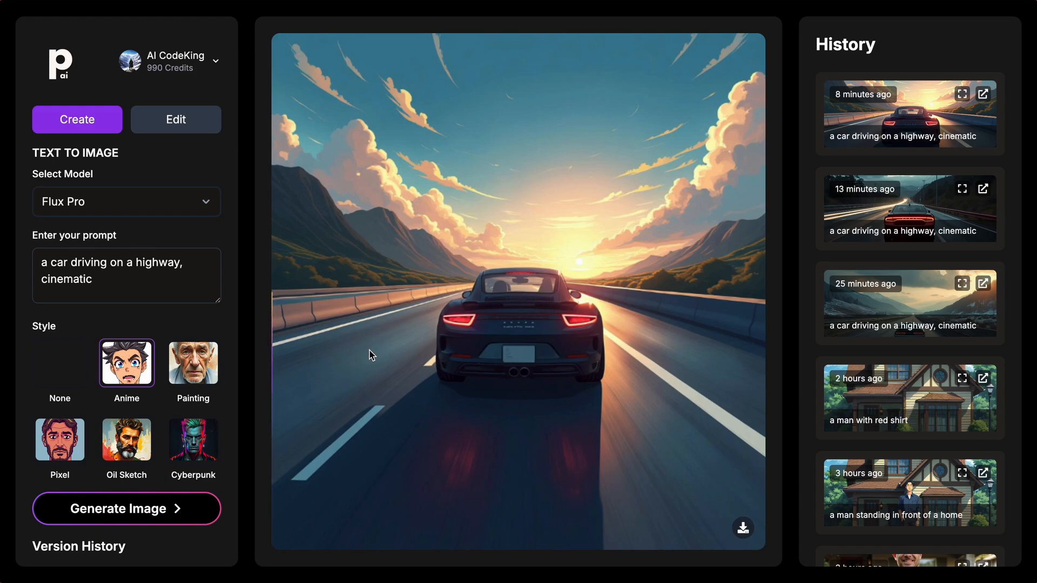
mouse_move(290, 293)
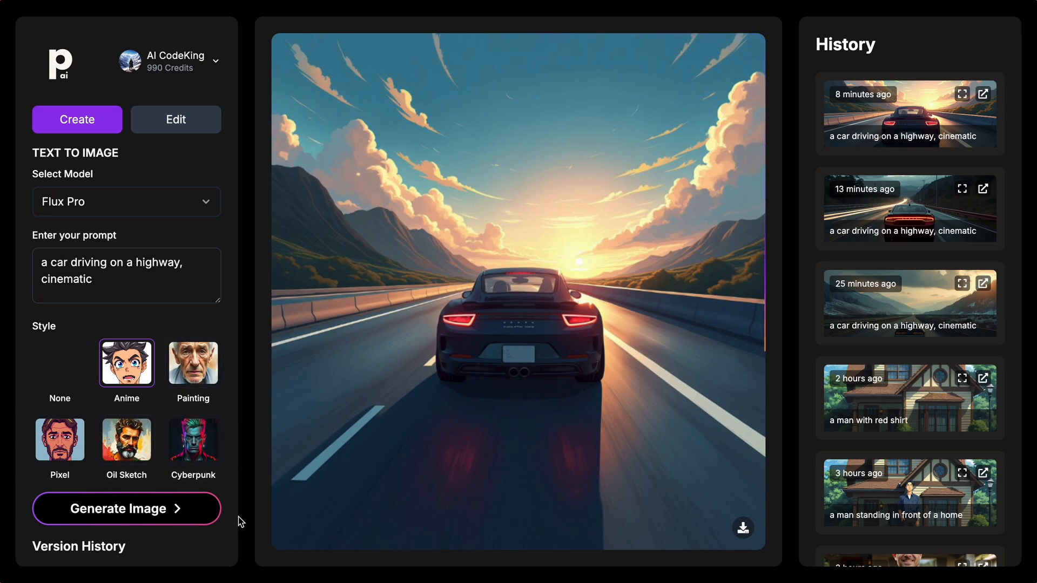
click(194, 440)
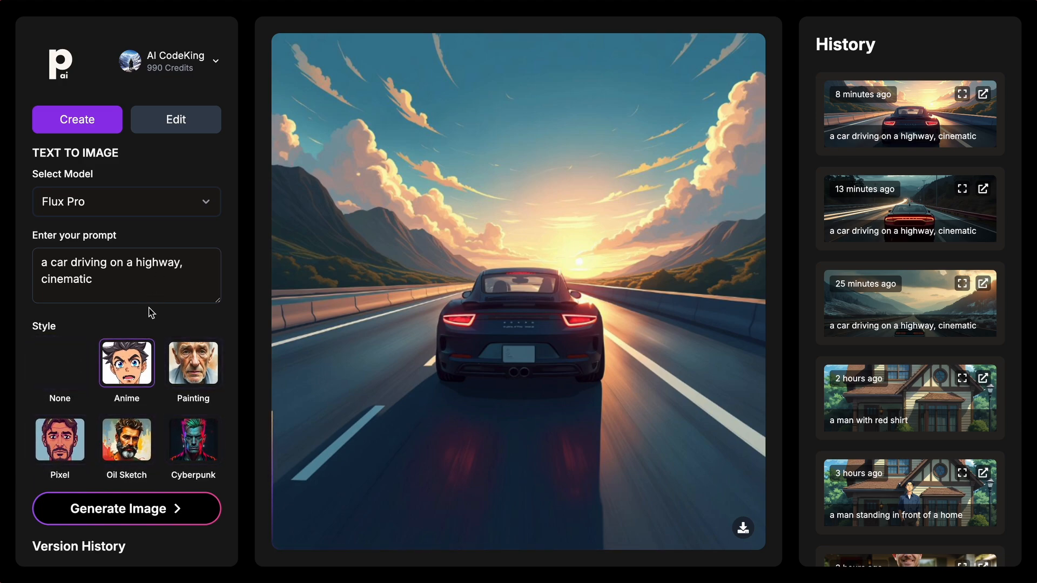
click(192, 437)
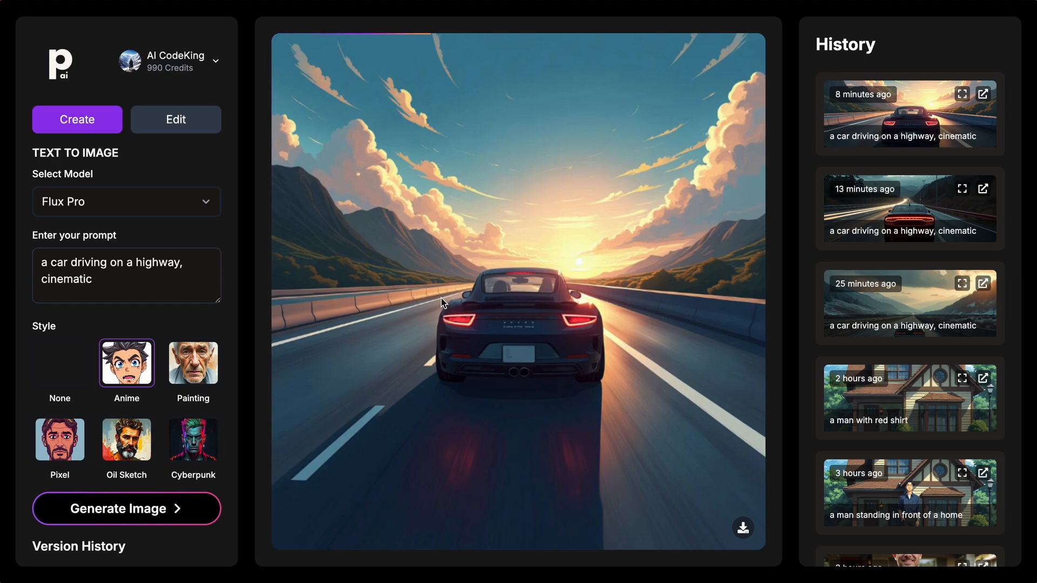
mouse_move(340, 251)
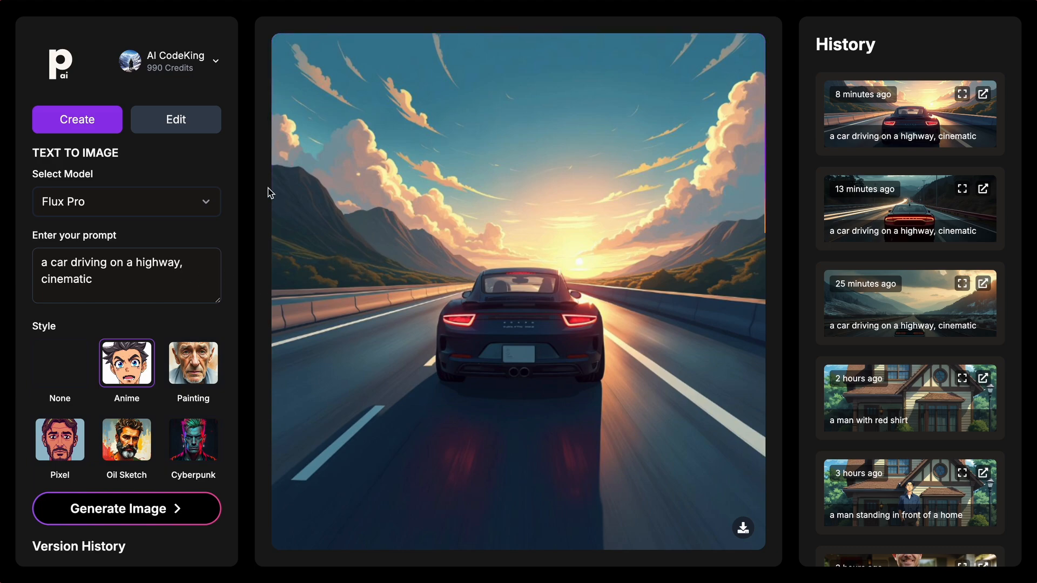
Enter Edit mode and mark a rectangle around the car in the anime image.
click(175, 120)
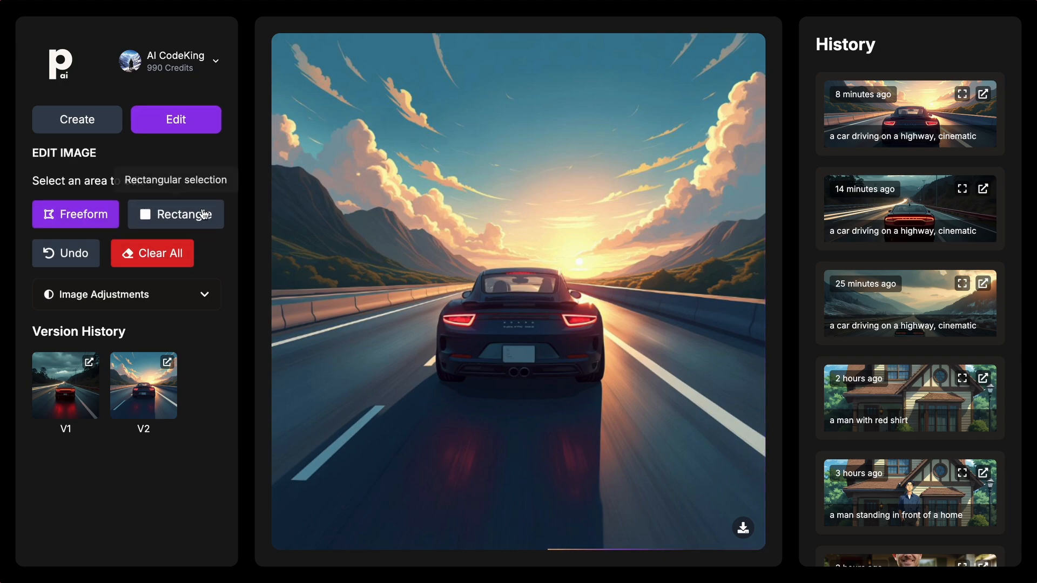
click(176, 214)
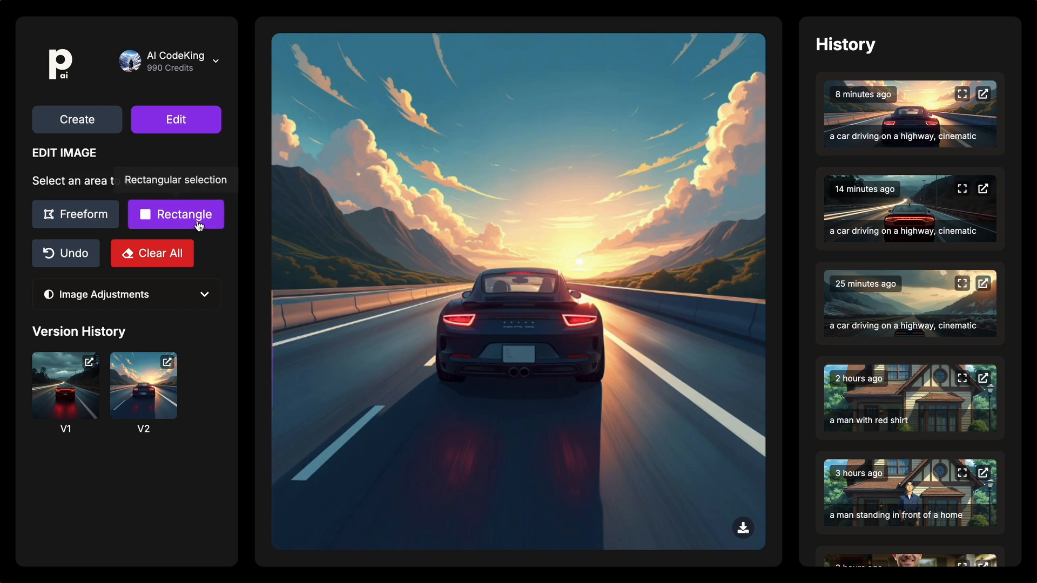
drag(429, 246, 630, 413)
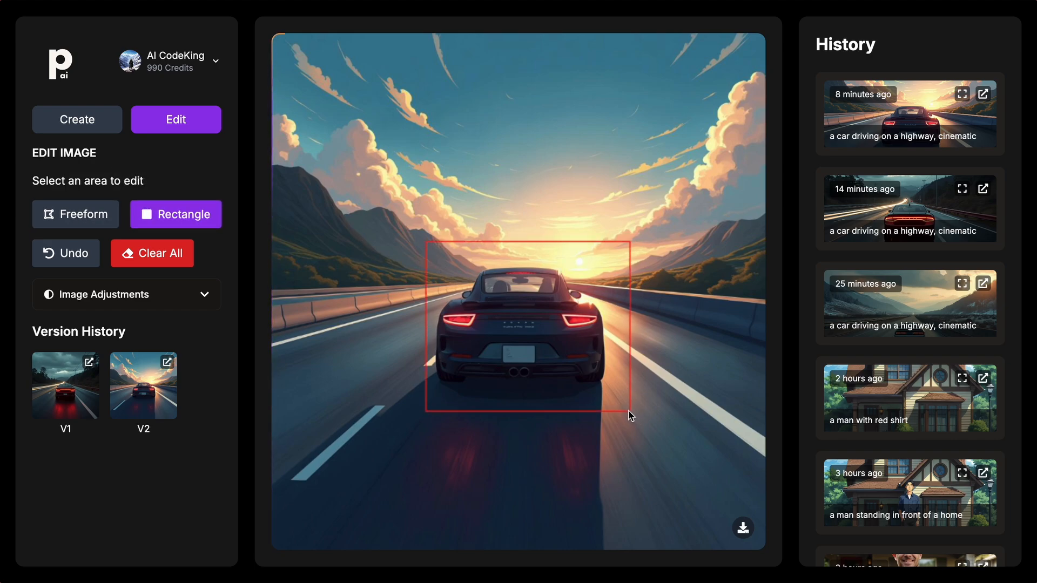
drag(430, 248, 631, 413)
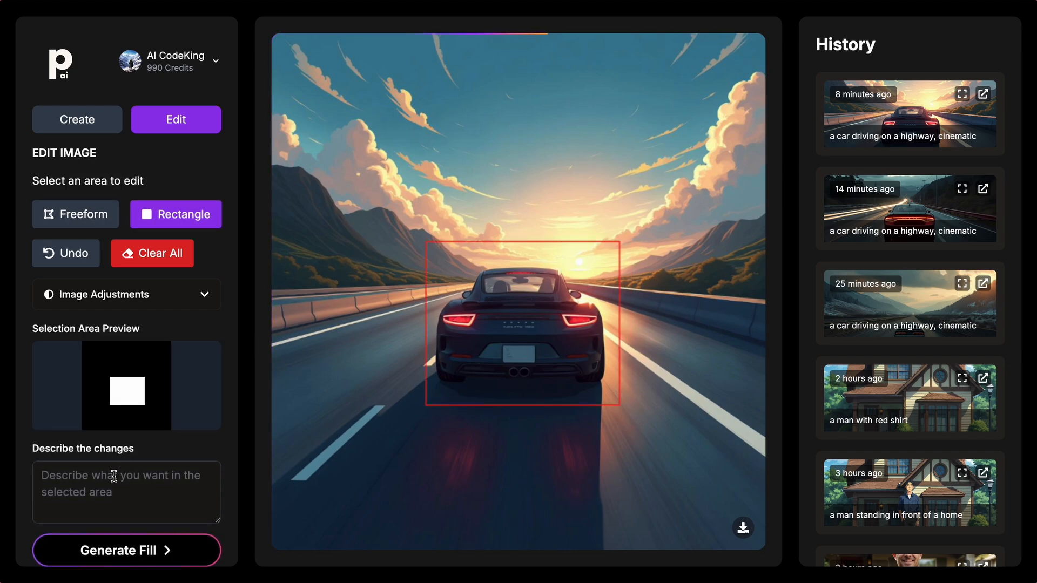
Describe the change as 'remove it' and run Generate Fill on the marked area.
text(remove it)
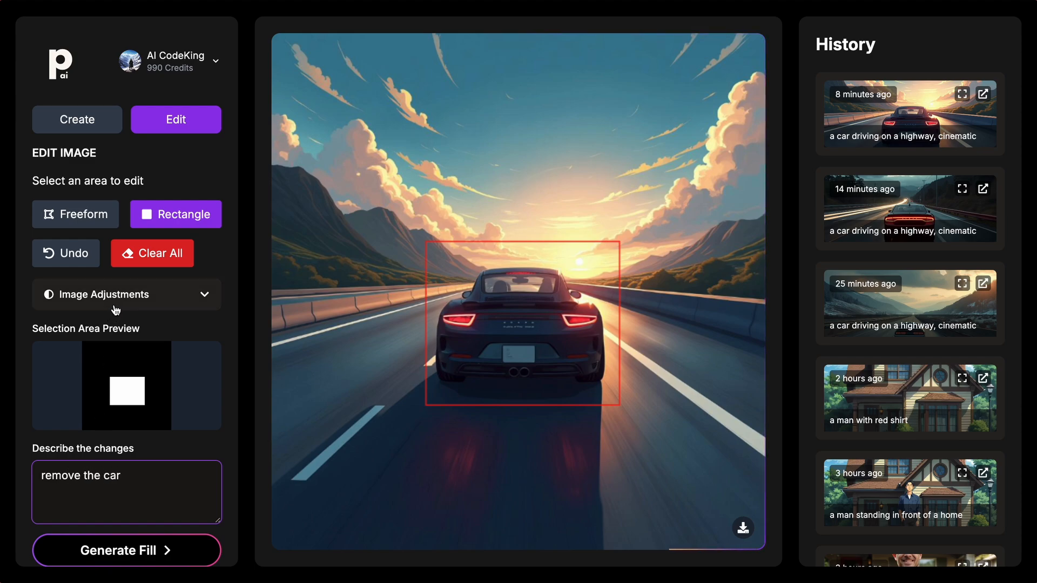
click(126, 550)
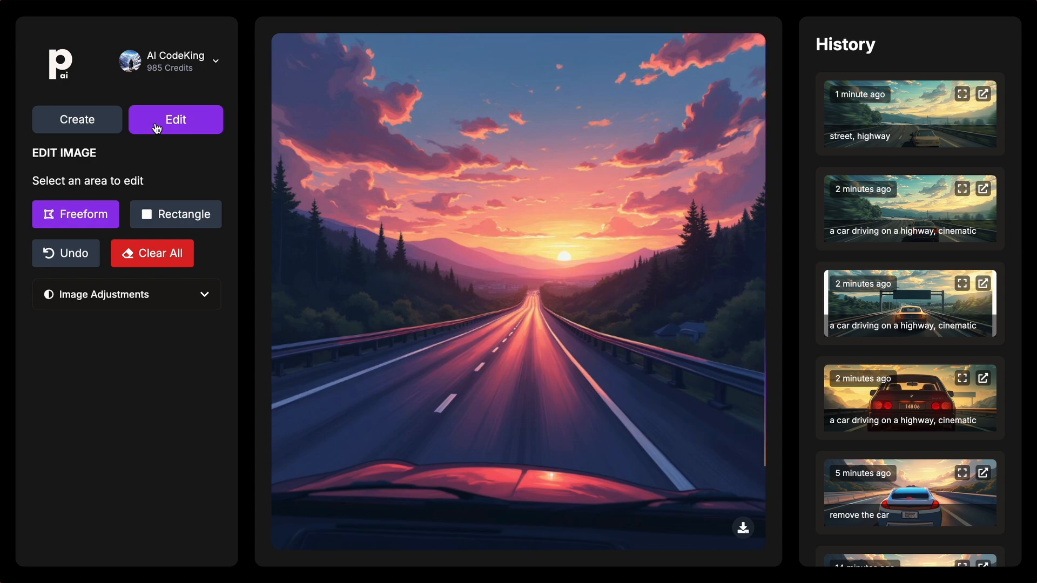
Return to text-to-image and set the model to Stable Diffusion 3.
click(77, 120)
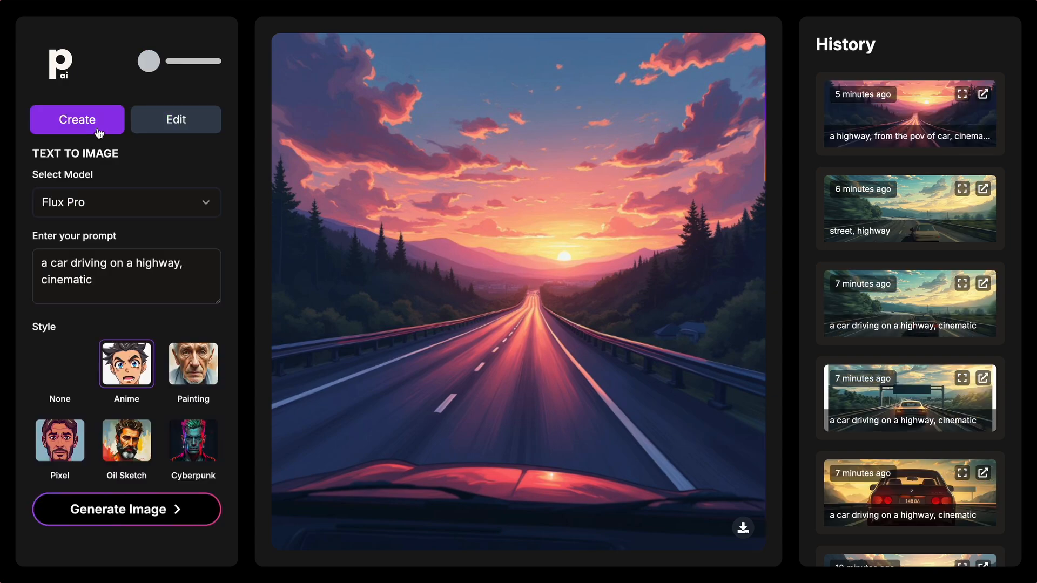
click(125, 202)
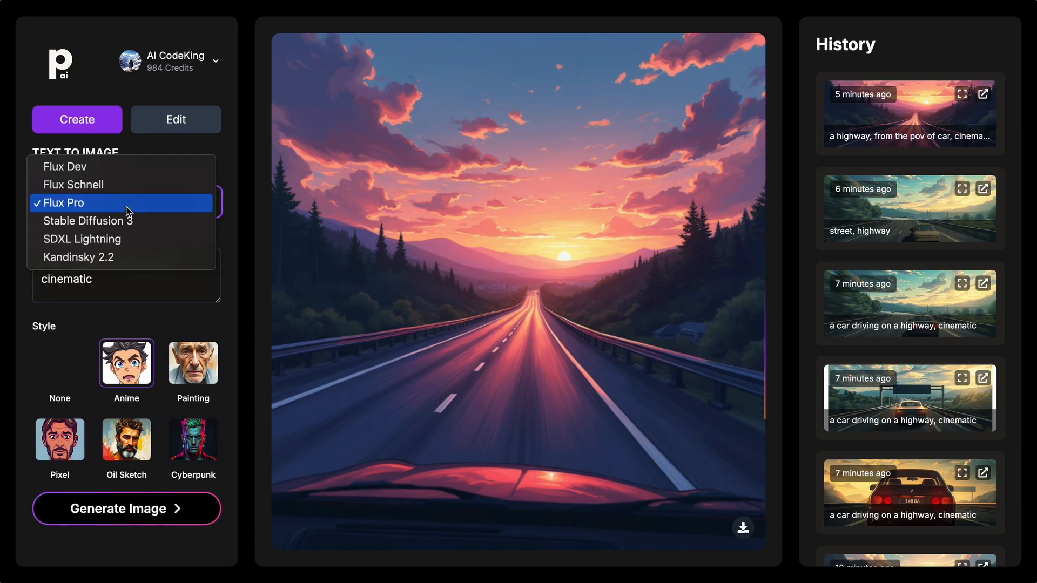
click(88, 220)
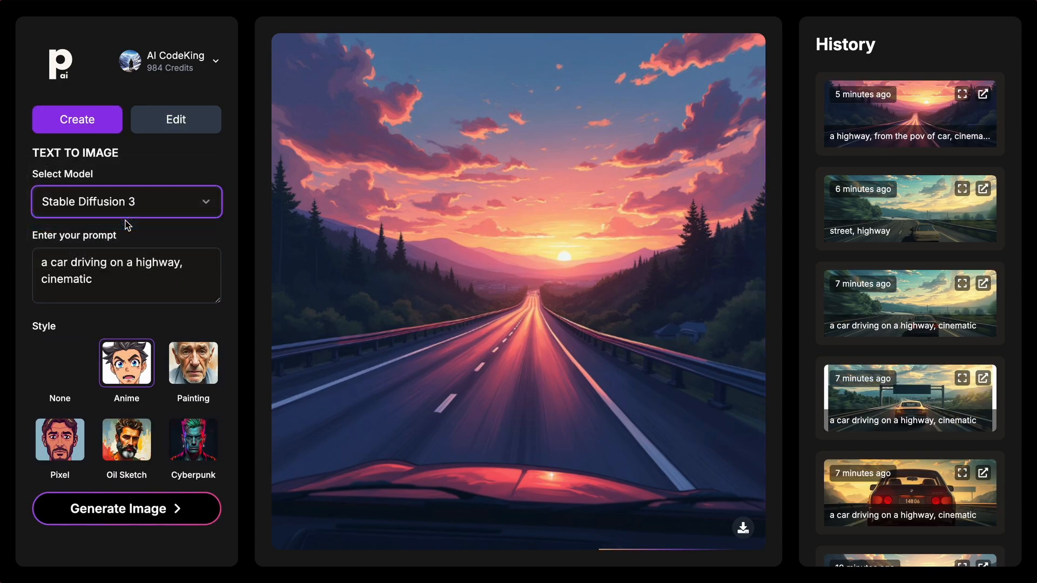
click(126, 276)
text(a mountain lan)
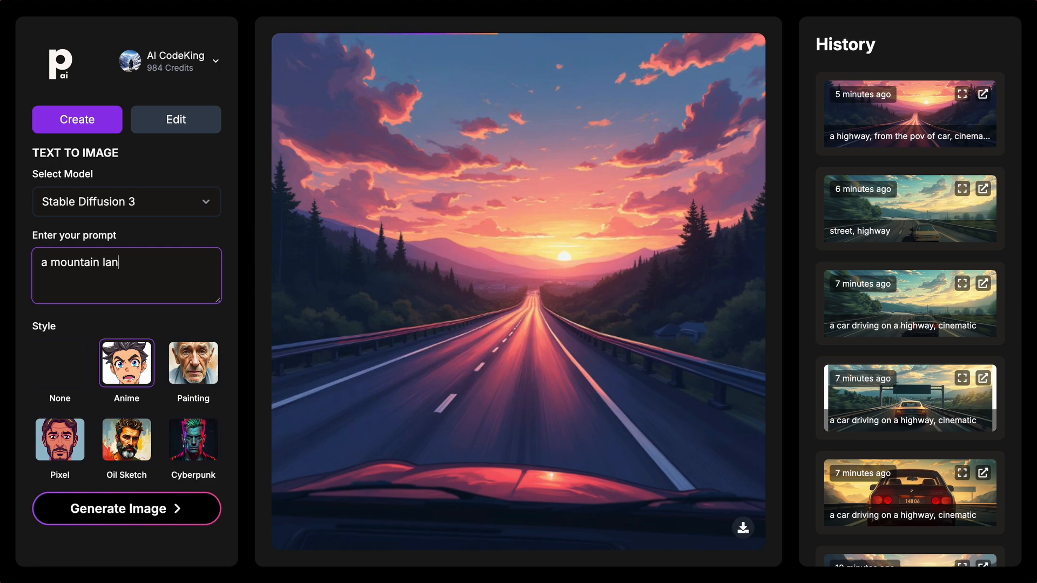
Change the prompt to 'a mountain landscape', apply the Painting style, and generate.
text(dscape)
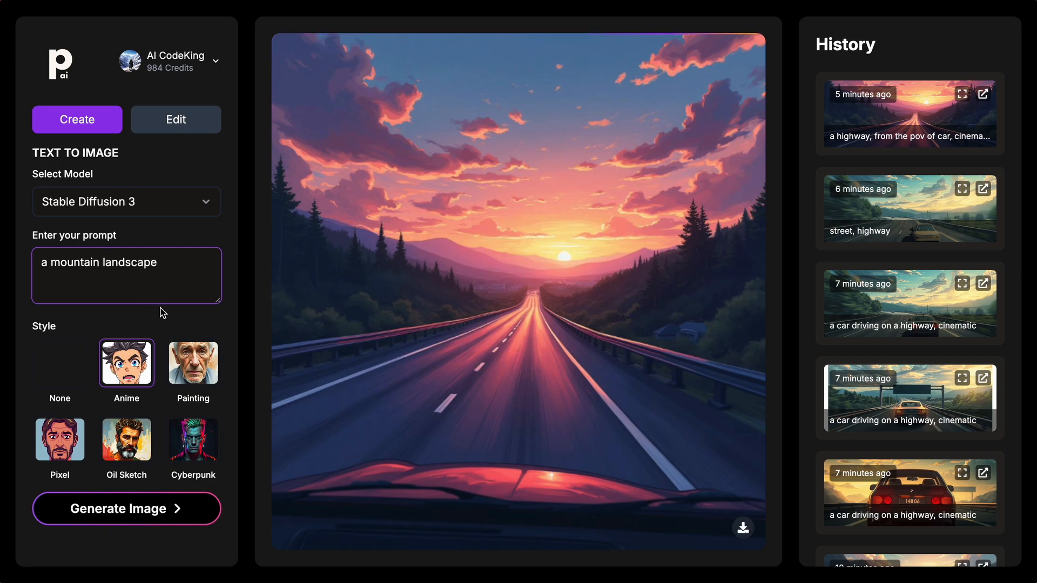
click(192, 363)
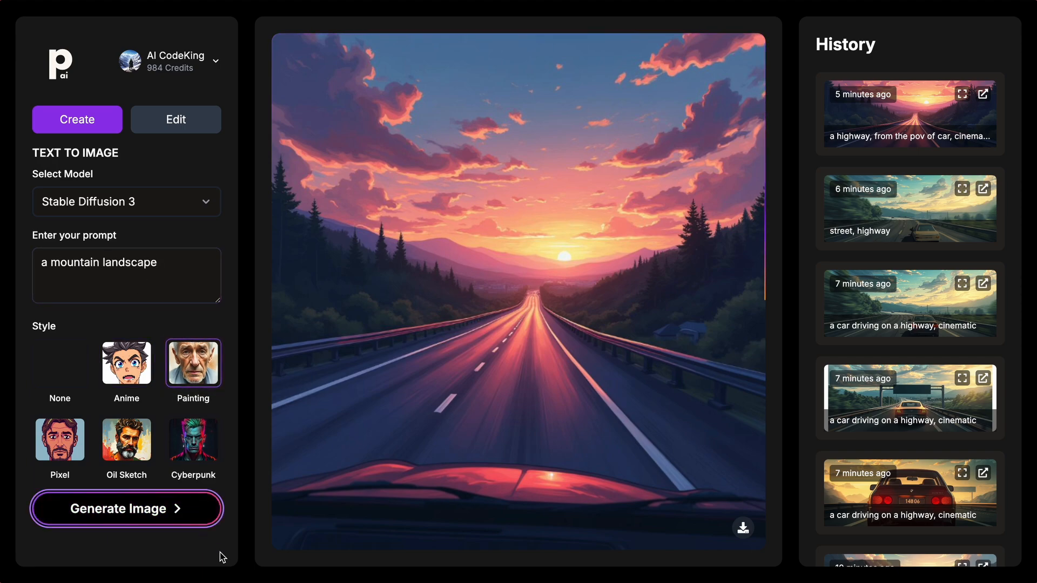
click(125, 509)
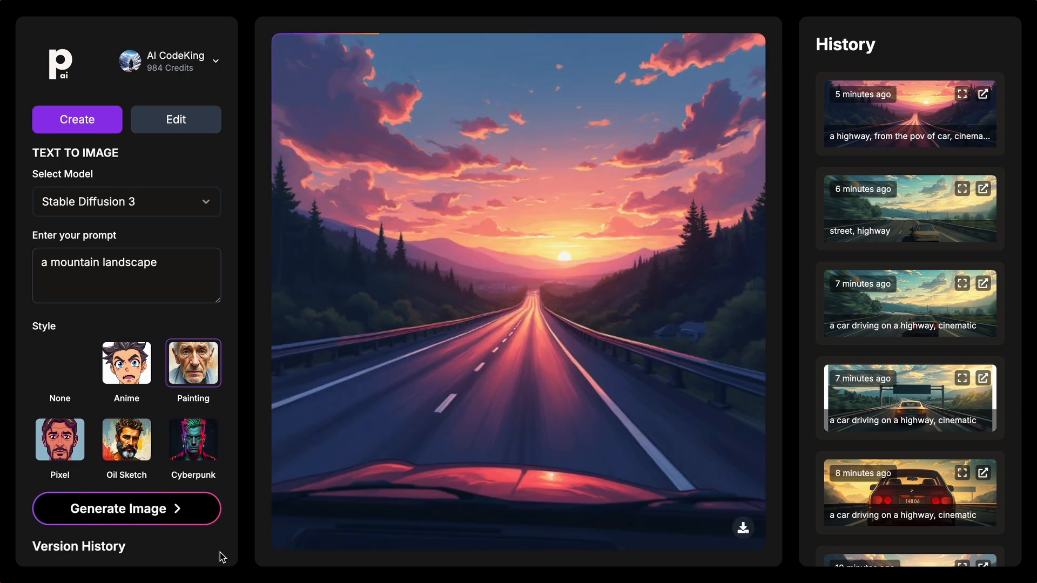
Wait for the painted mountain landscape with pine trees and clouds to appear in the preview.
click(126, 509)
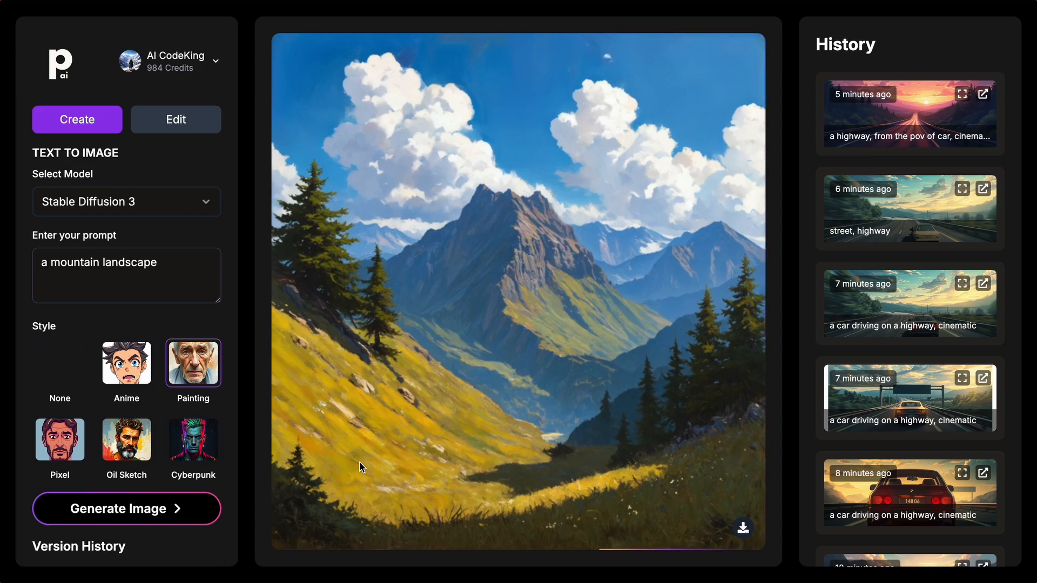
mouse_move(369, 457)
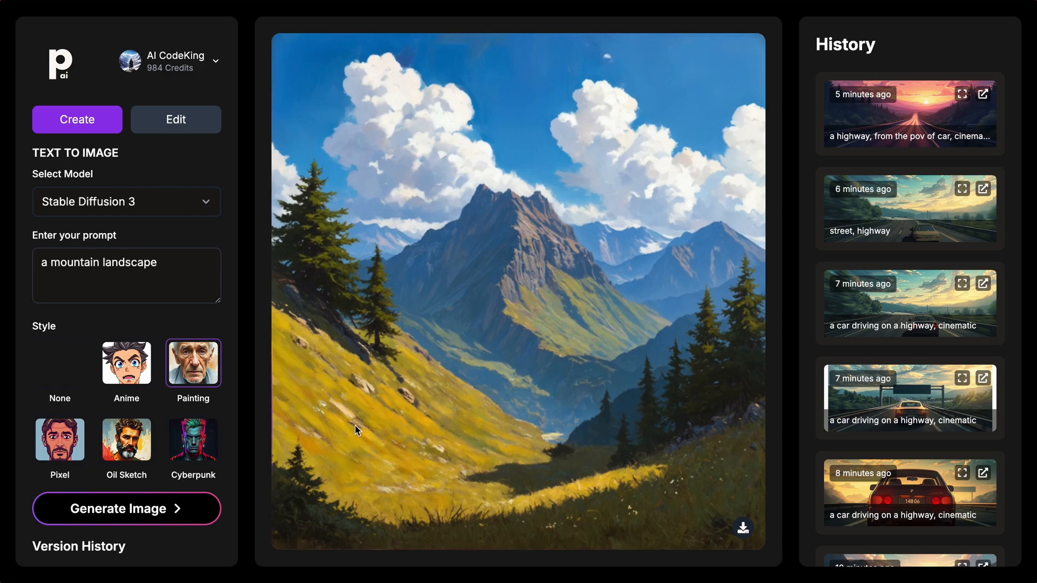
mouse_move(352, 429)
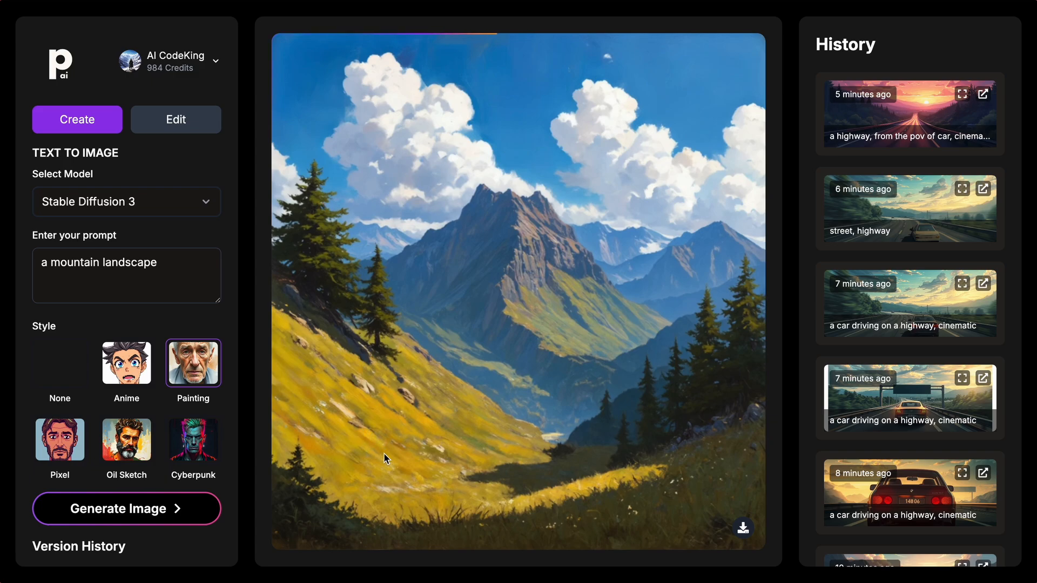
mouse_move(389, 454)
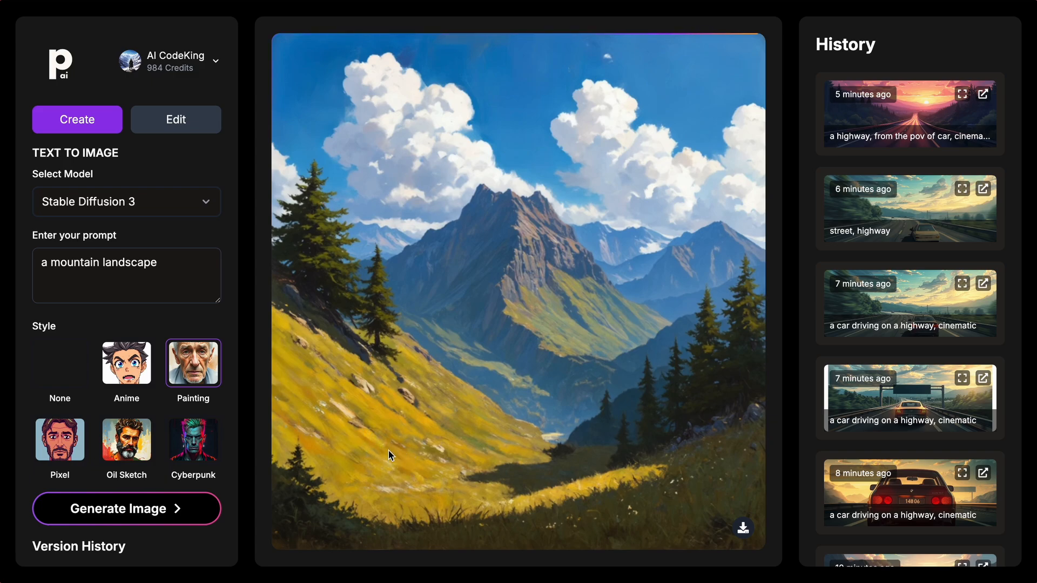
mouse_move(436, 456)
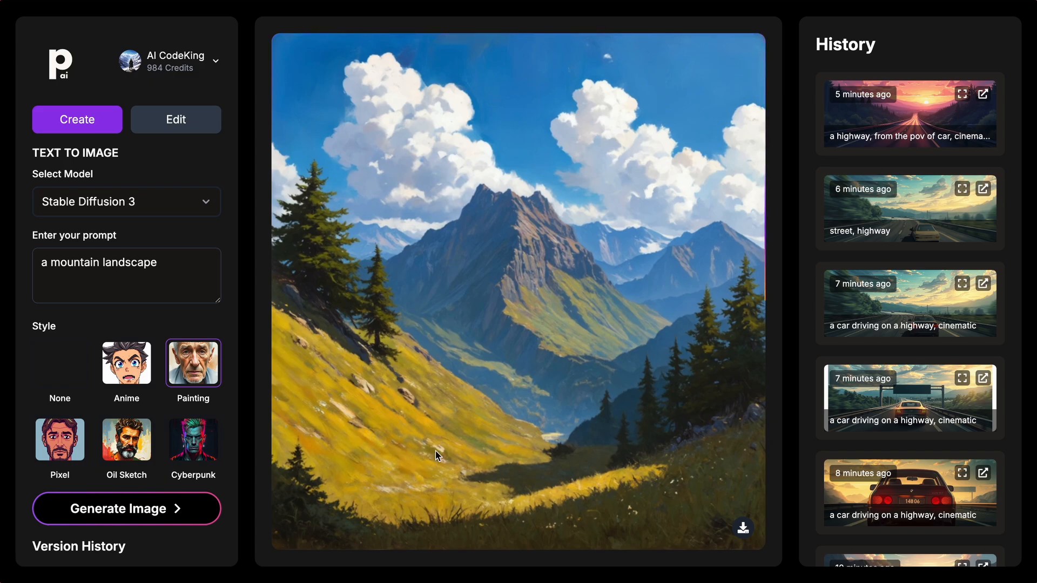
mouse_move(743, 528)
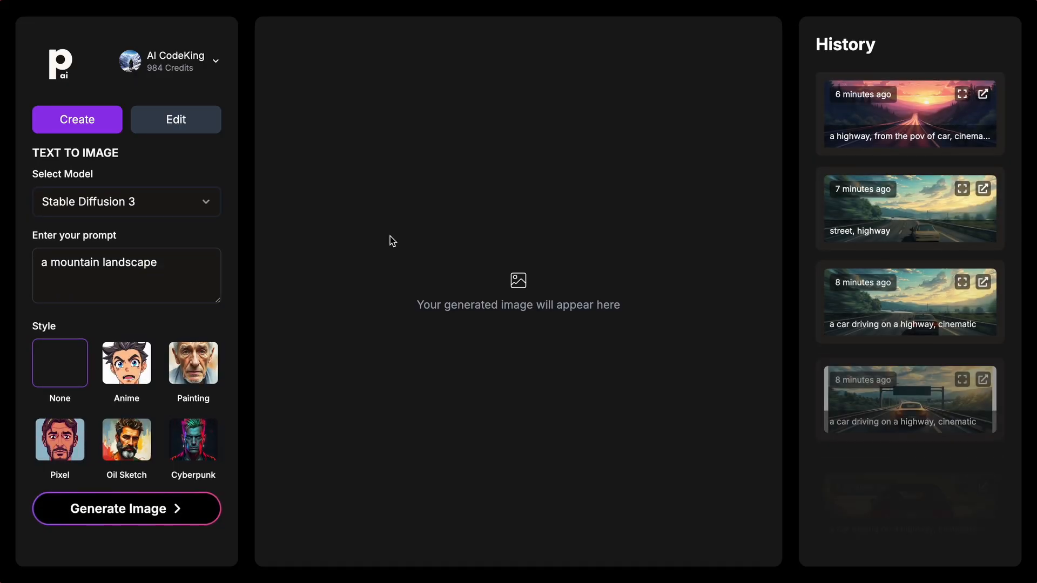
Scroll the History panel down to generations made hours ago.
scroll(down, 3)
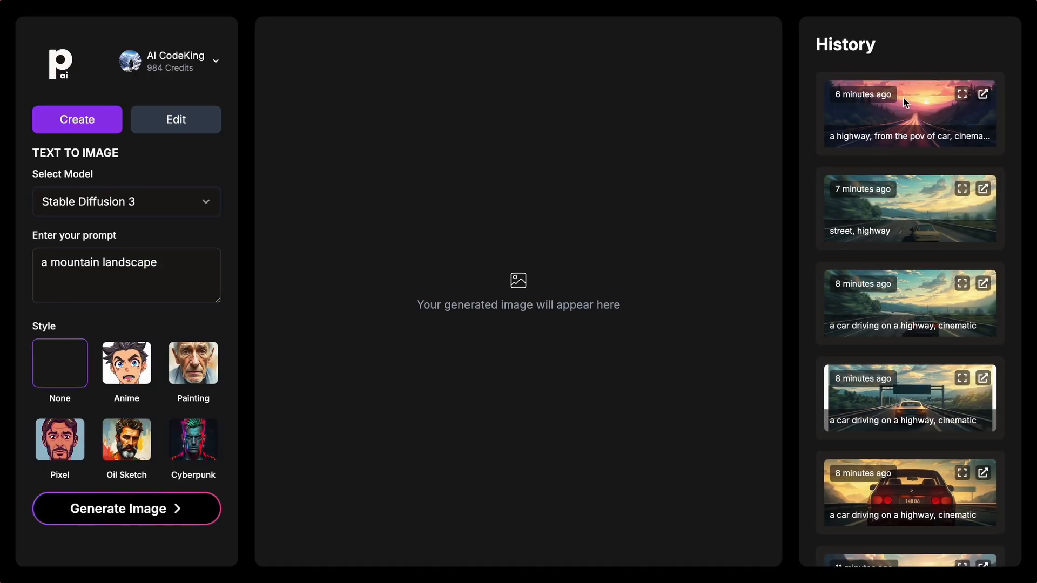
scroll(down, 3)
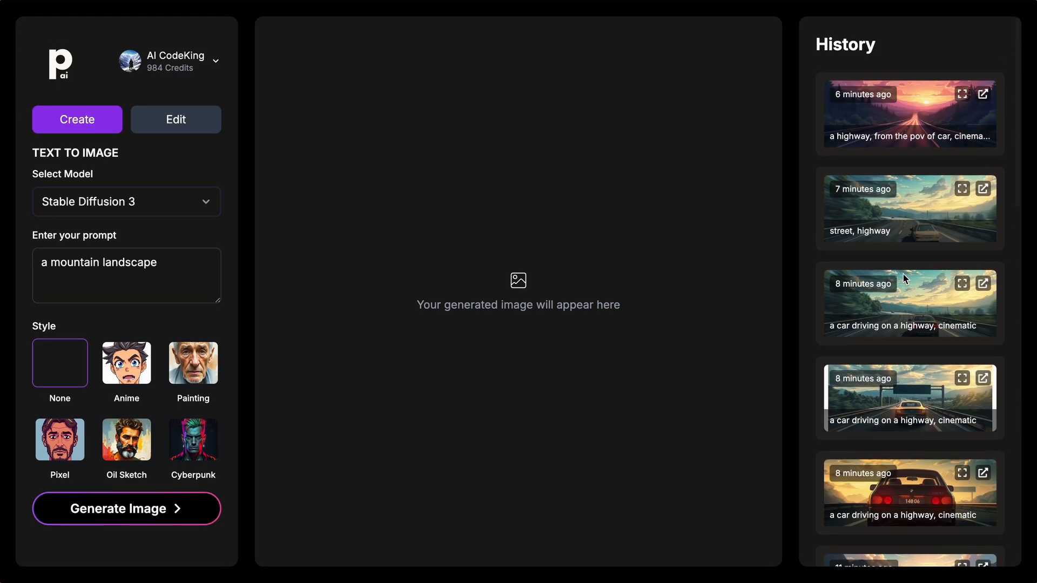
scroll(down, 3)
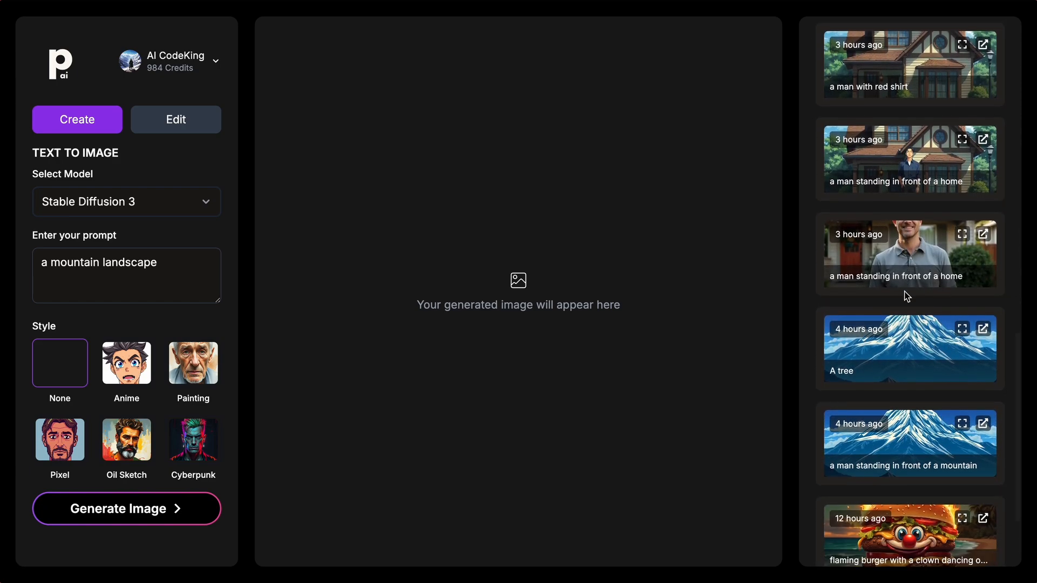
mouse_move(423, 239)
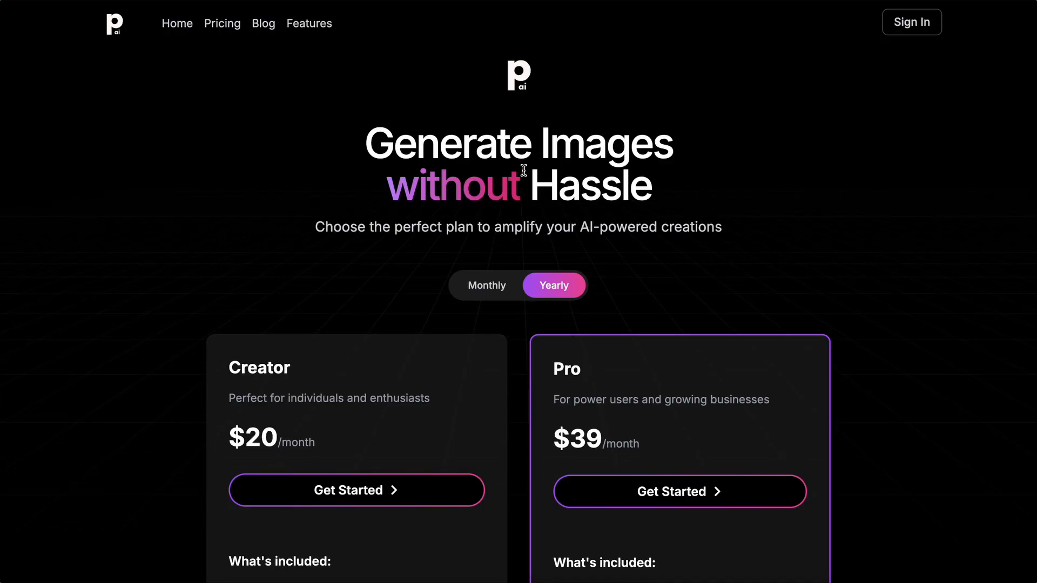
Scroll the Pricing page to the Creator $20/month and Pro $39/month yearly plan cards.
scroll(down, 3)
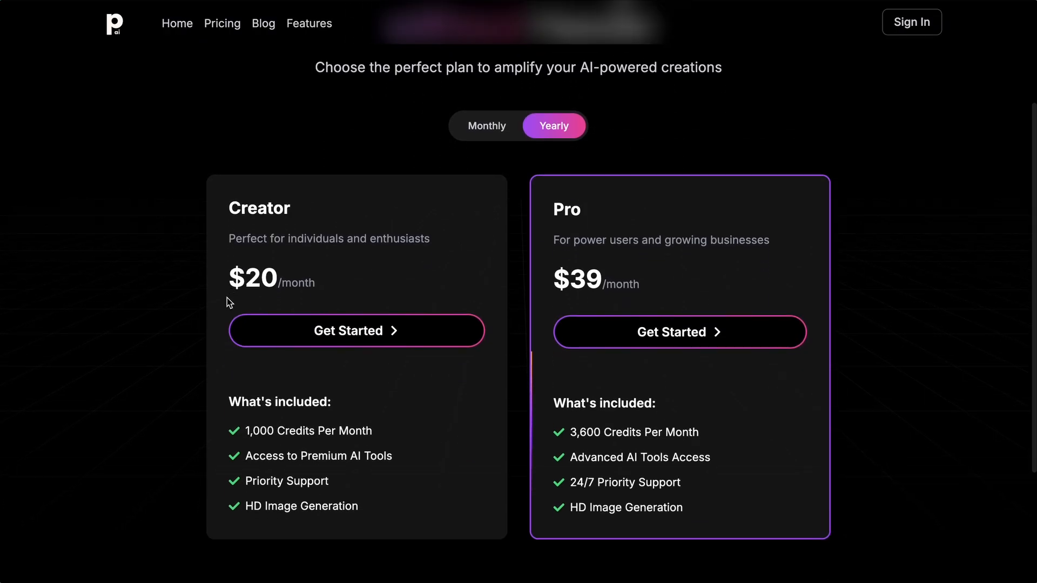
scroll(down, 3)
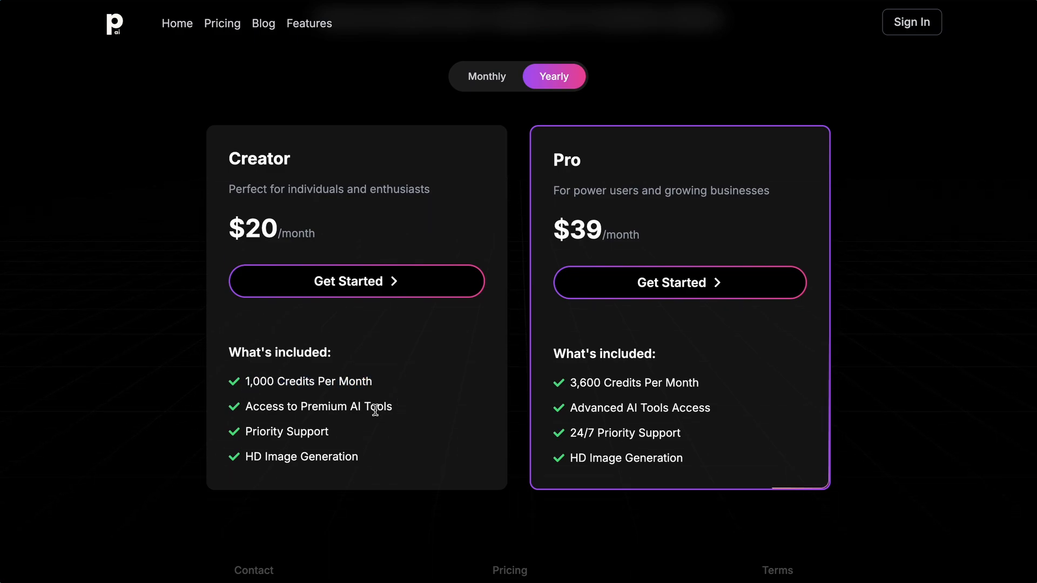
drag(246, 406, 391, 406)
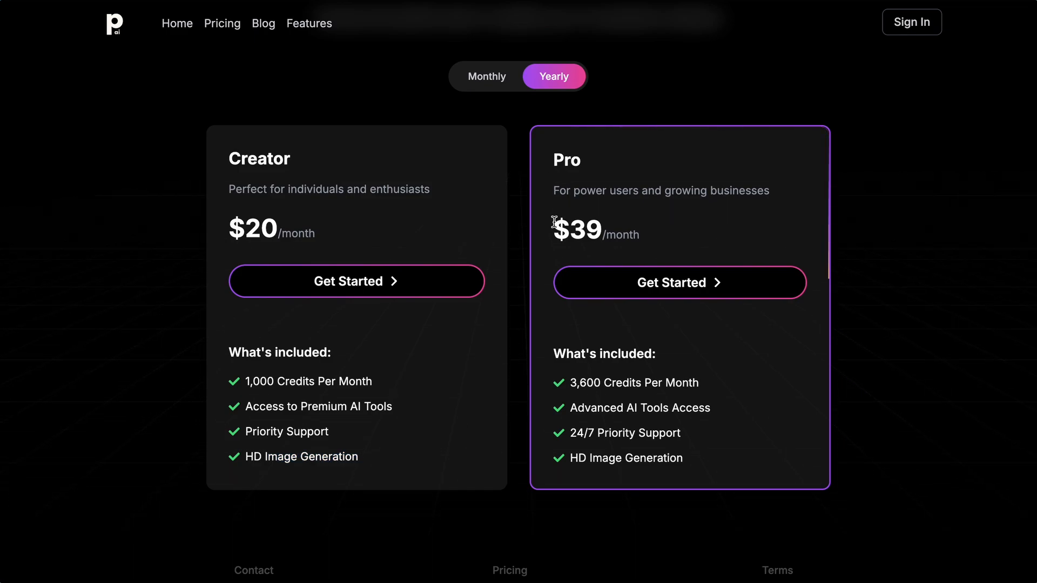
drag(554, 232, 639, 231)
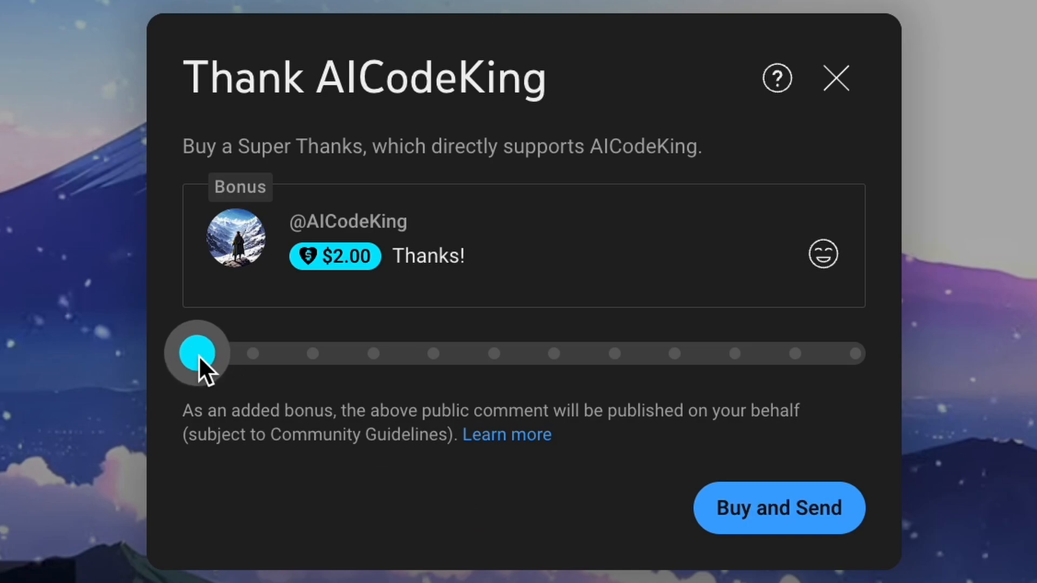
Raise the Super Thanks slider to $50 and bring up the channel membership tiers.
drag(194, 353, 558, 353)
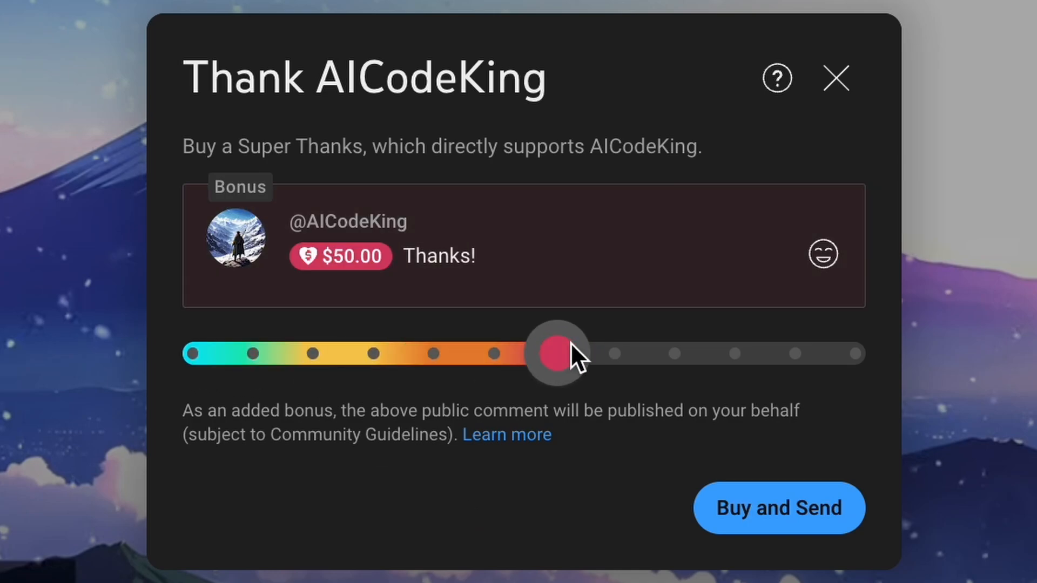
drag(559, 353, 856, 353)
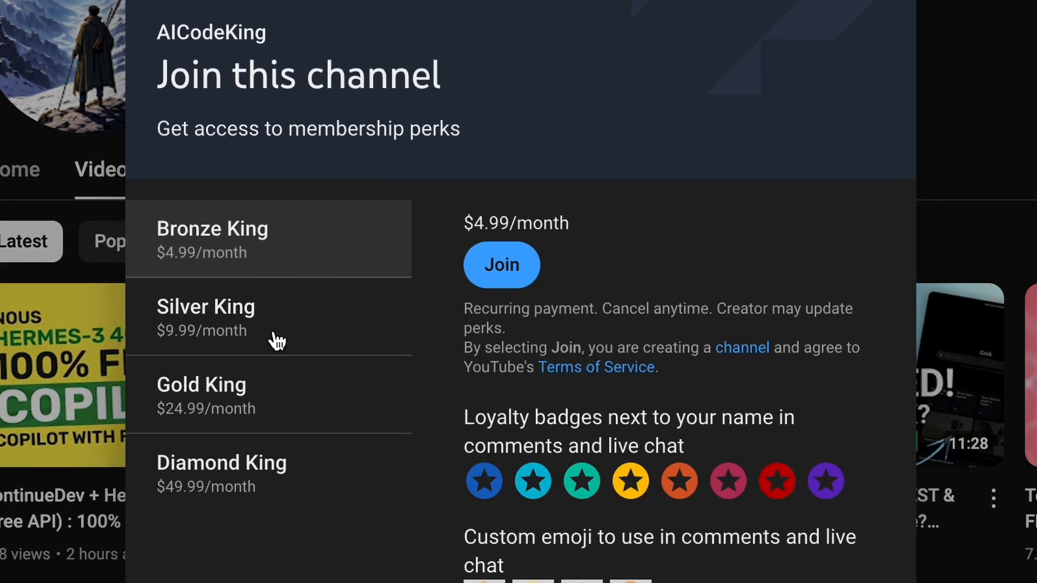
mouse_move(327, 294)
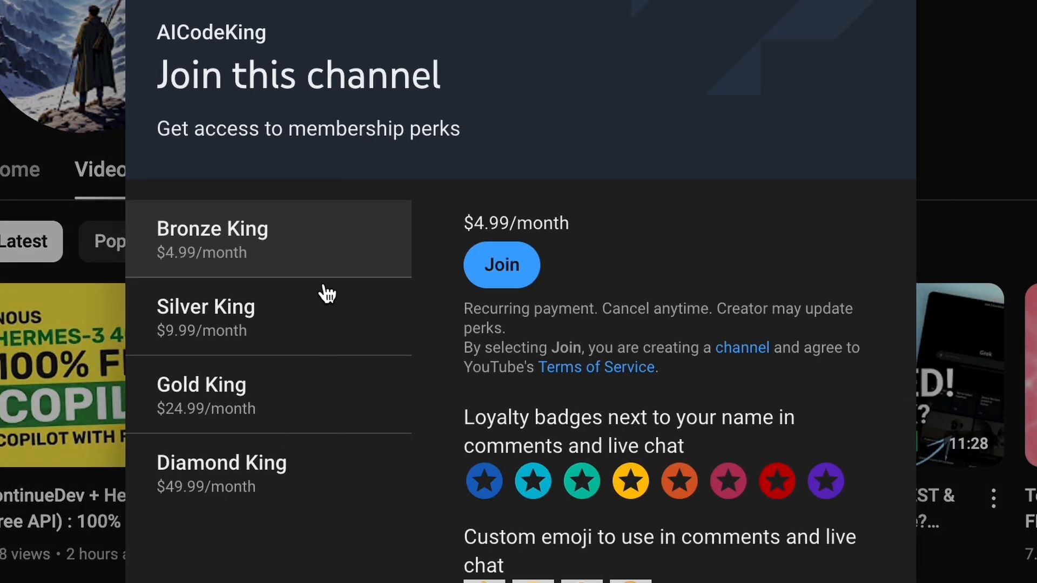
mouse_move(339, 283)
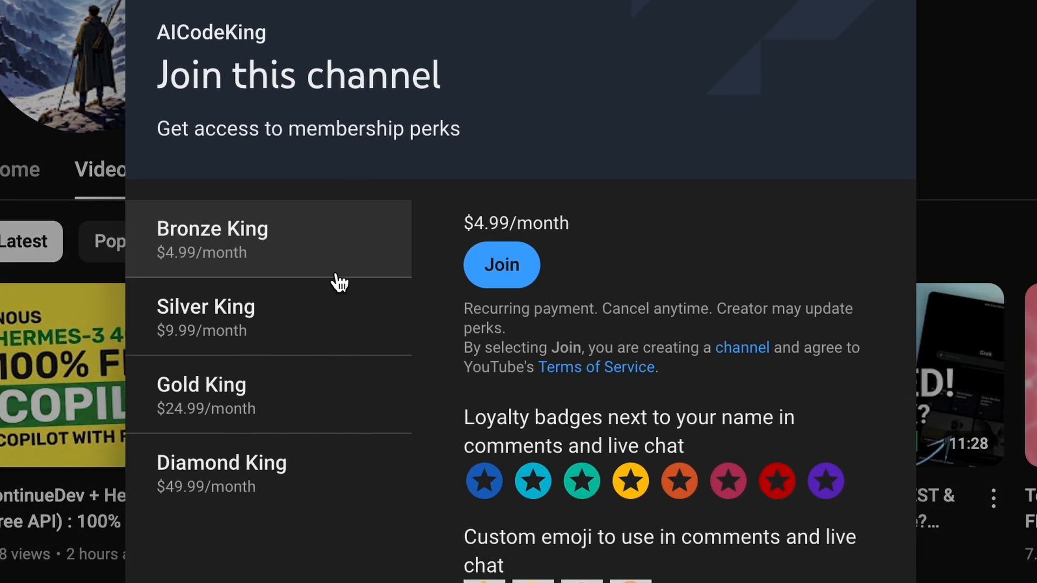